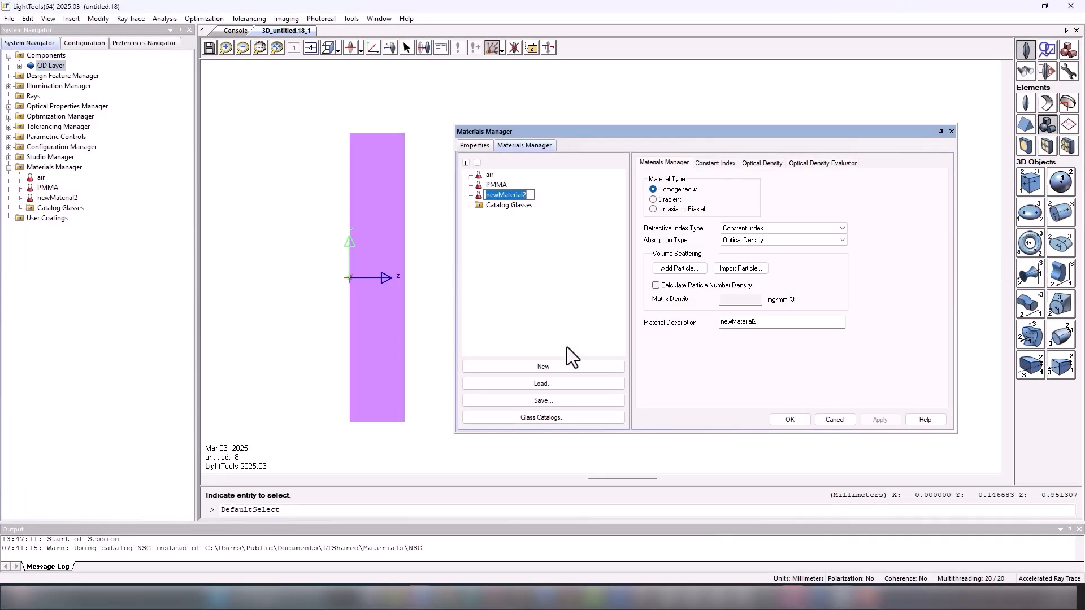
# Name the new material 'QD Layer' and add a Phosphor / Quantum Dot particle to it
pyautogui.write('QD Layer')
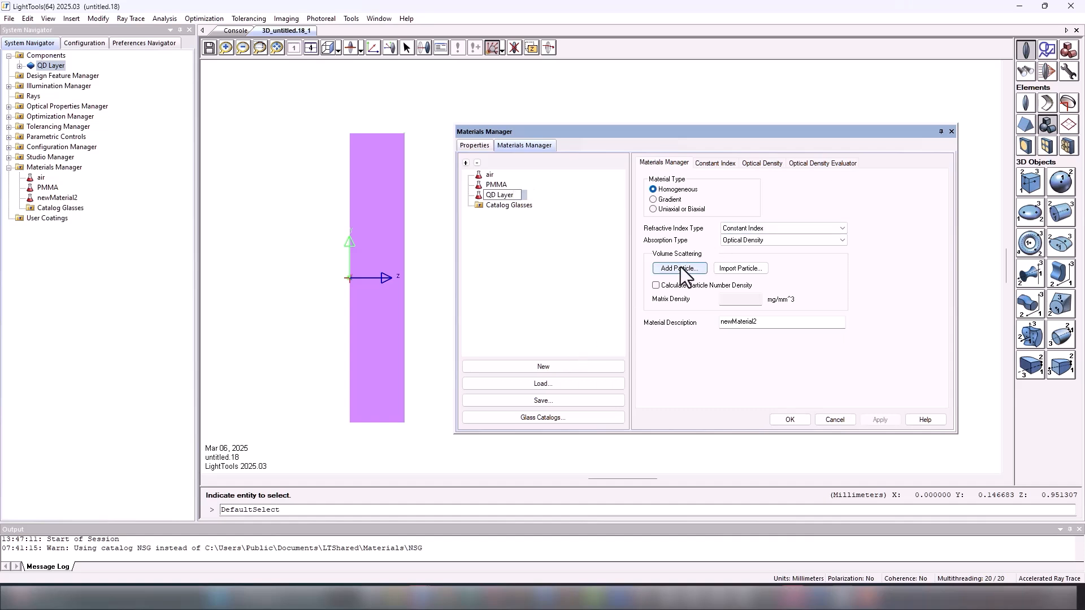
pyautogui.click(678, 268)
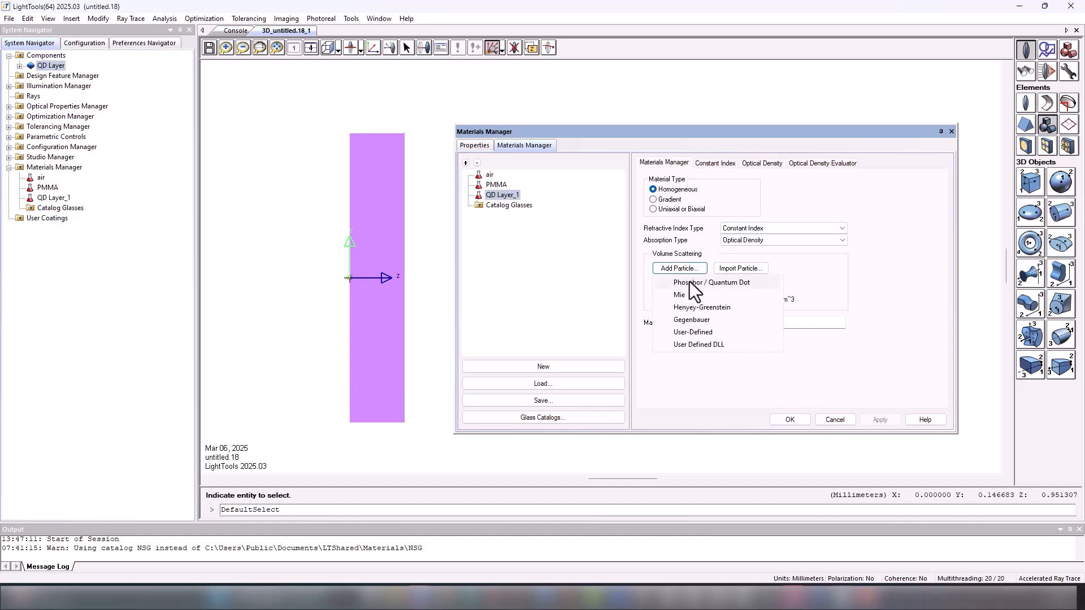
pyautogui.click(712, 283)
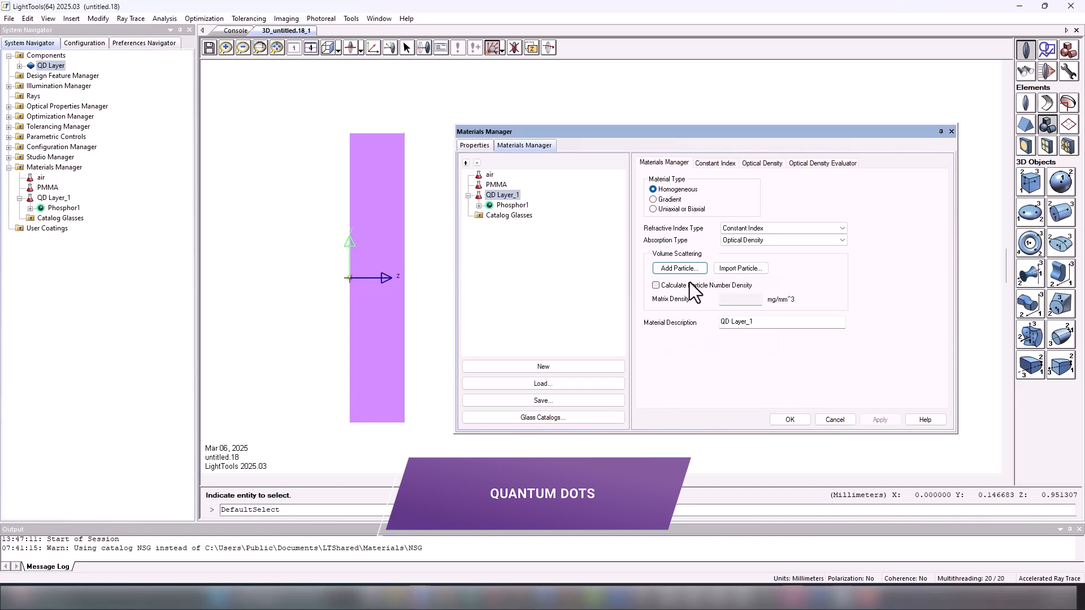
pyautogui.moveTo(731, 178)
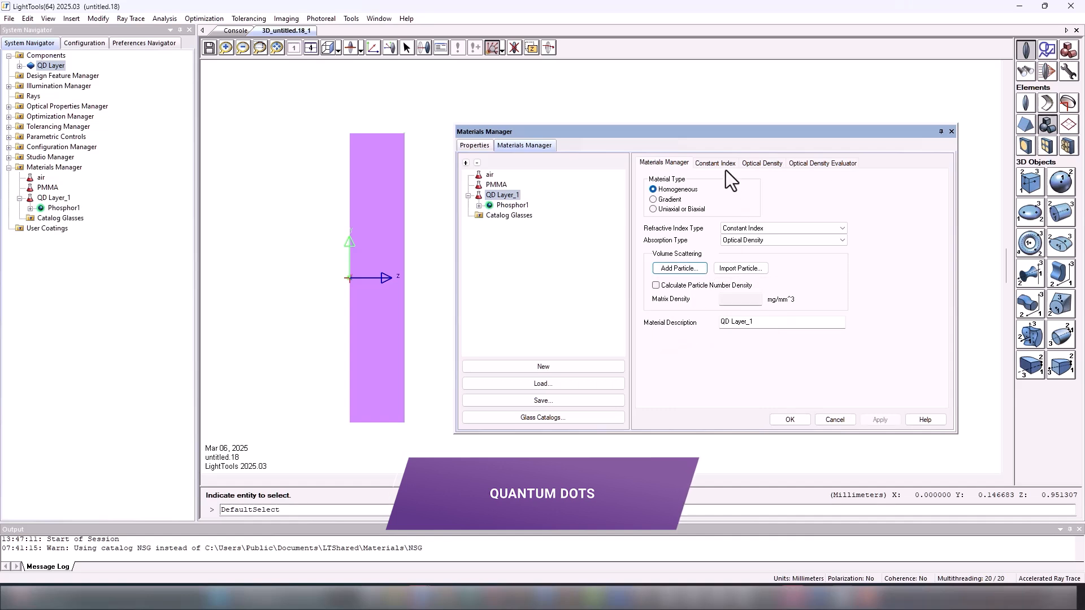
# Set Phosphor1's unconverted rays to Henyey-Greenstein and change the converted rays distribution
pyautogui.click(512, 205)
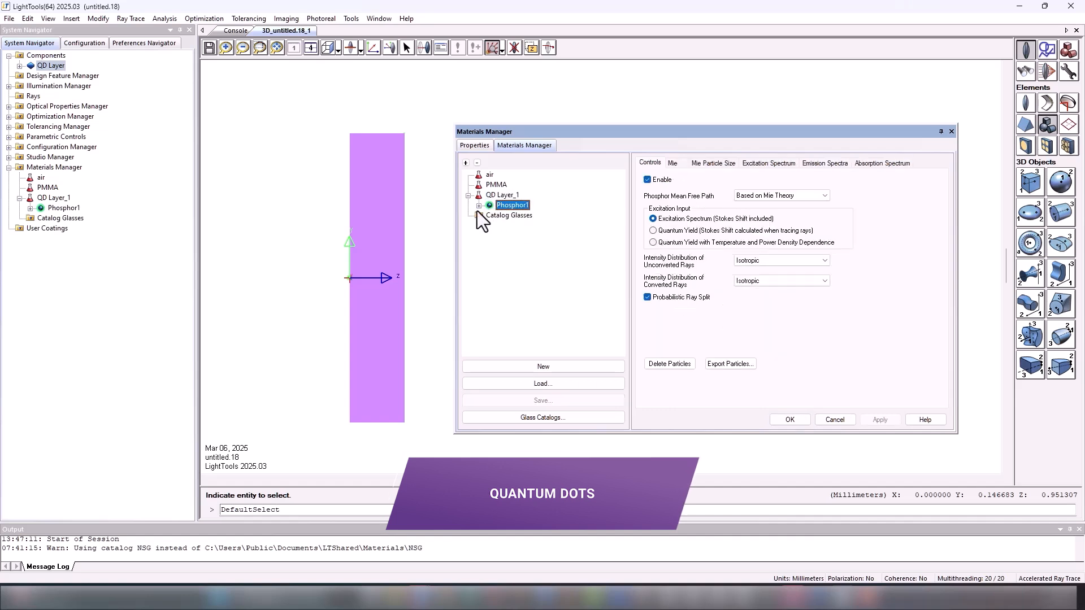
pyautogui.click(479, 205)
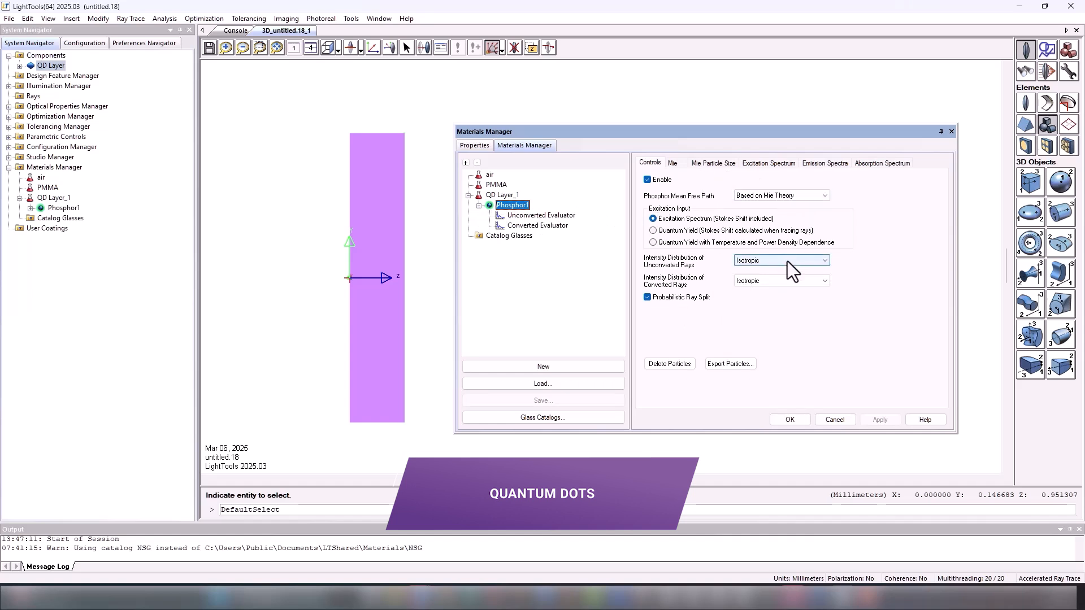
pyautogui.click(823, 260)
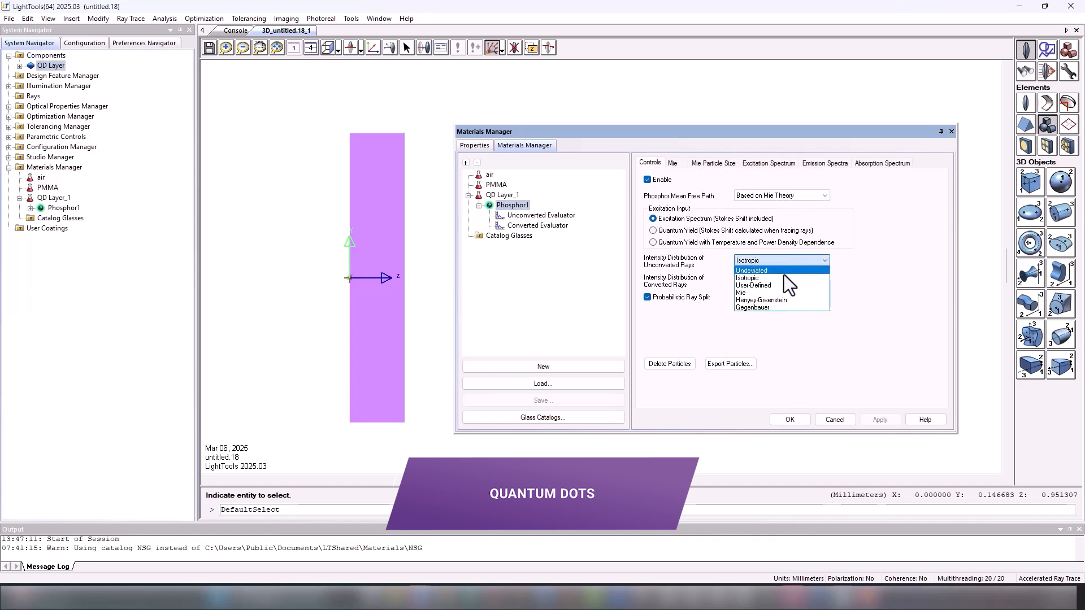
pyautogui.click(761, 299)
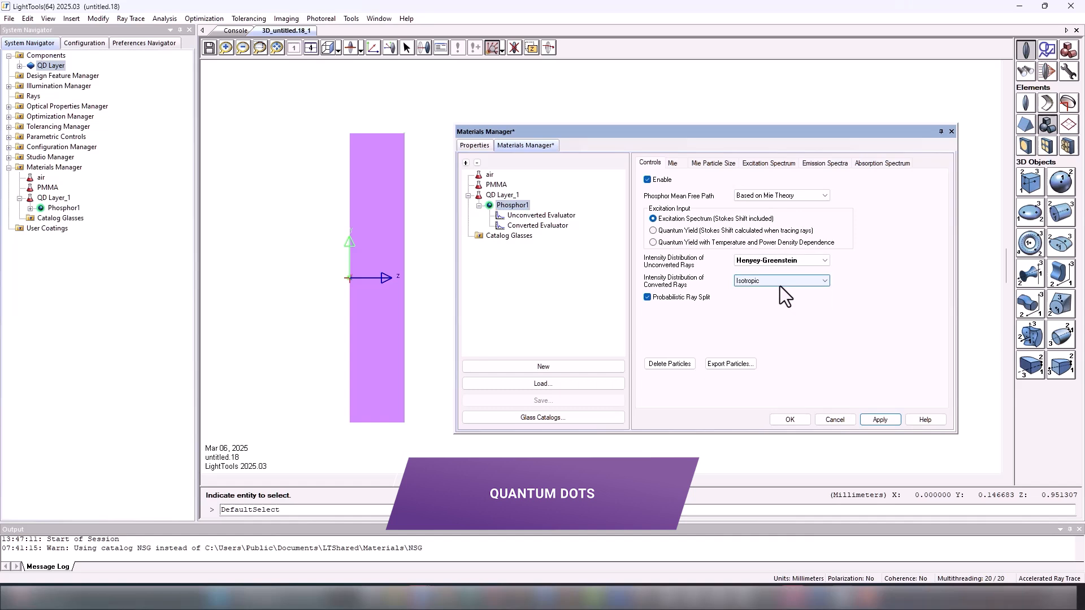
pyautogui.click(780, 280)
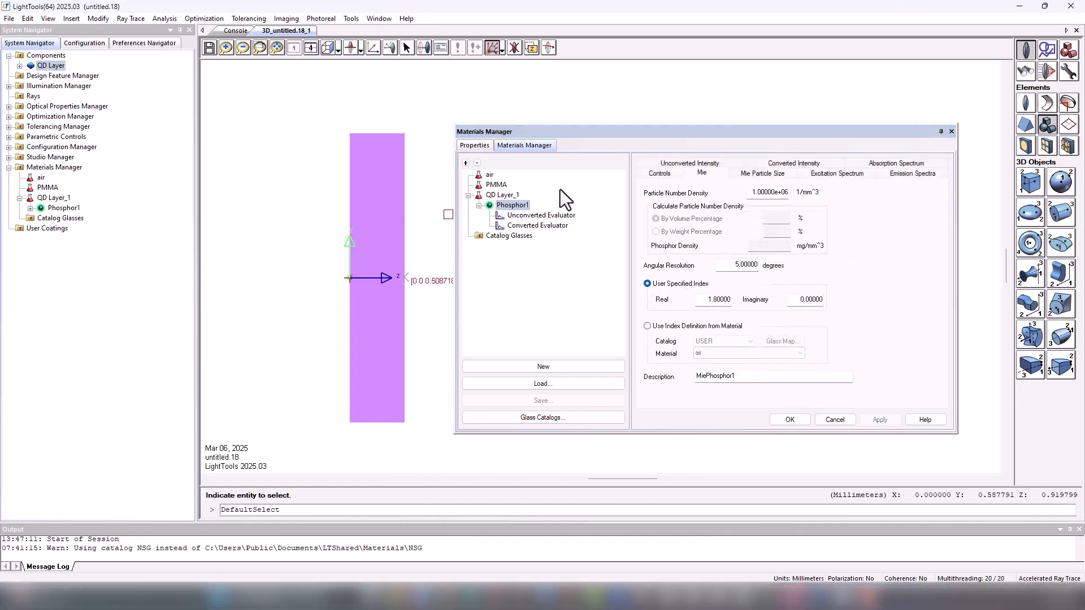
# Compare scatter evaluation values and charts for Phosphor1's unconverted and converted evaluators
pyautogui.click(539, 215)
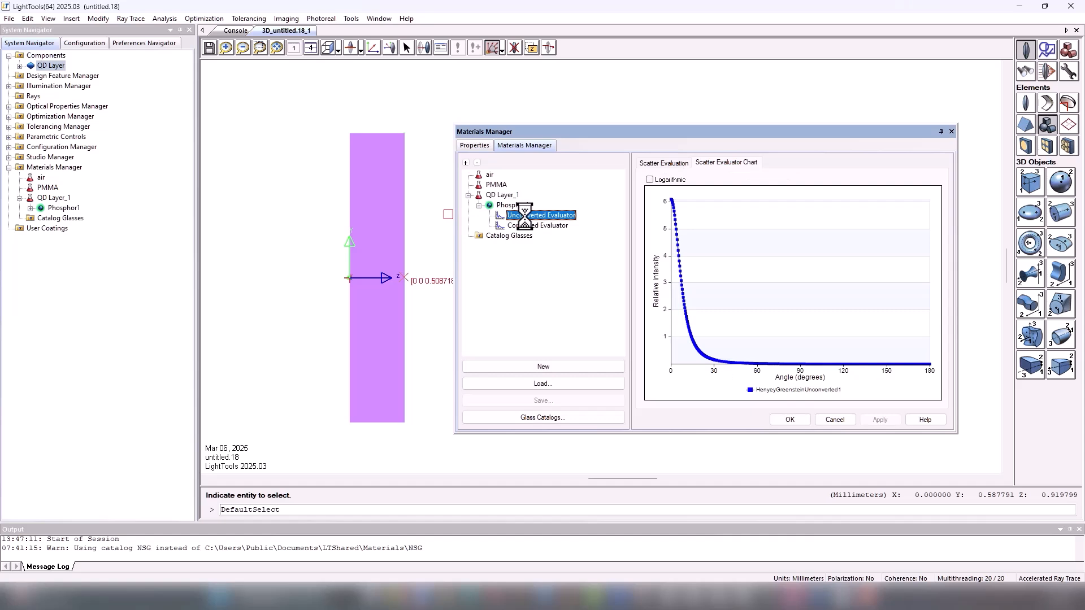
pyautogui.click(662, 163)
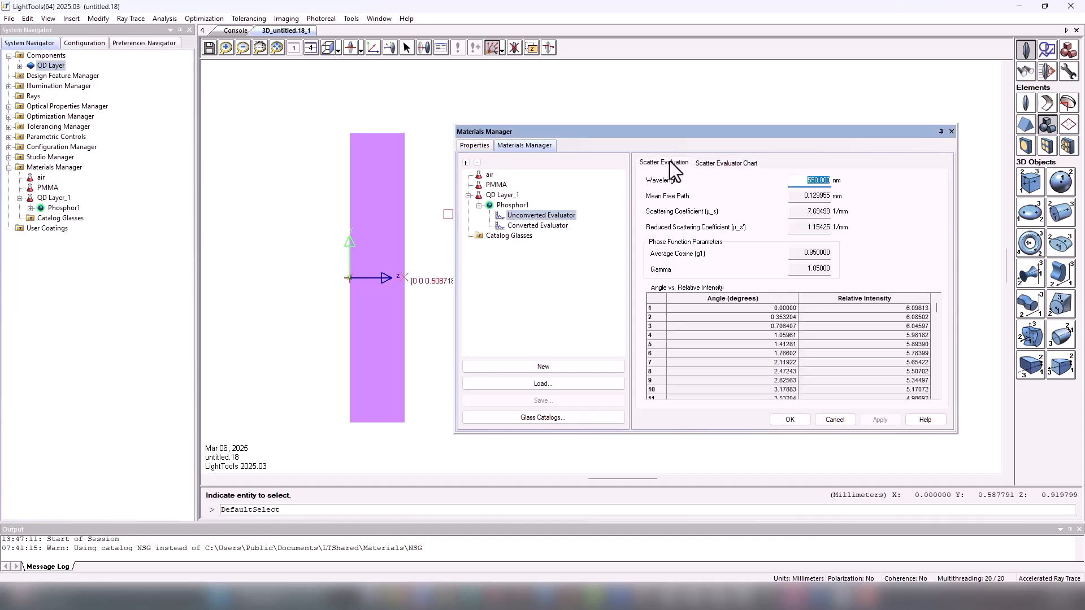
pyautogui.click(537, 225)
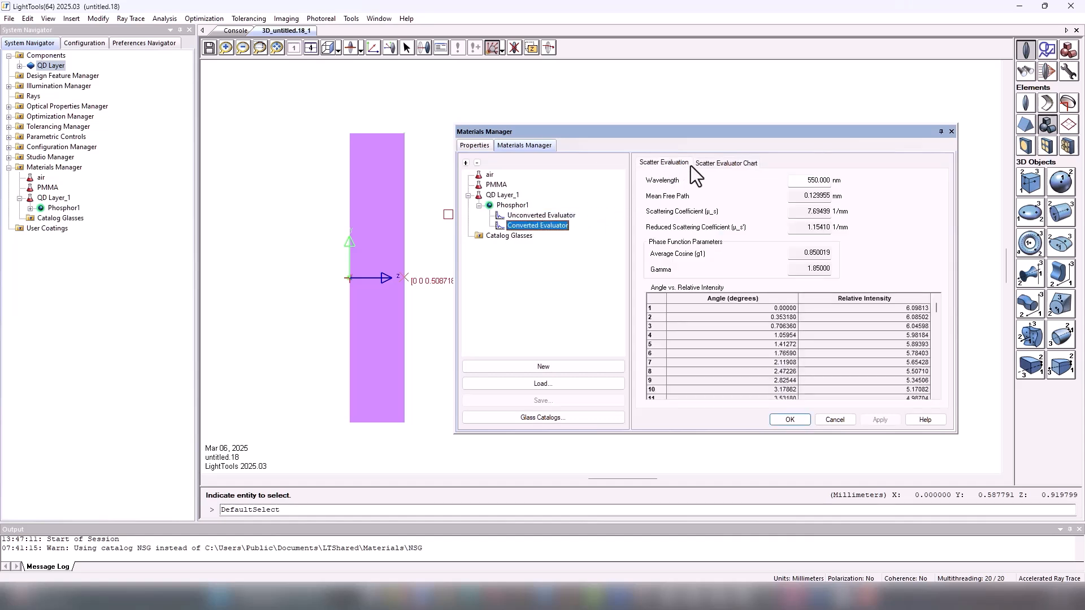
pyautogui.click(725, 162)
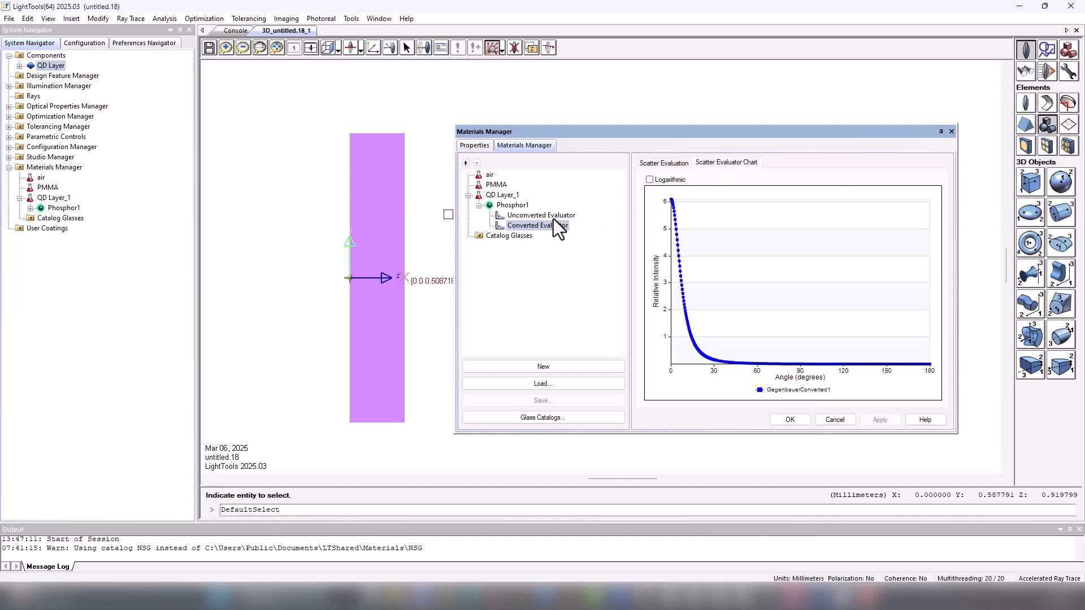
pyautogui.click(540, 216)
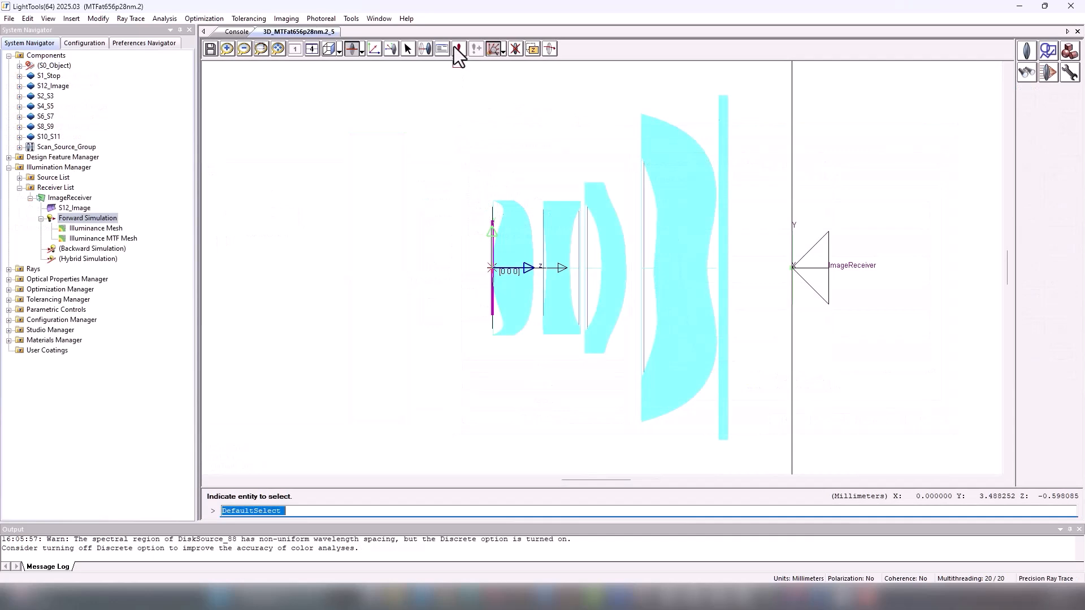
# Trace rays through the lens system and open the image receiver's MTF display from Analysis
pyautogui.click(458, 48)
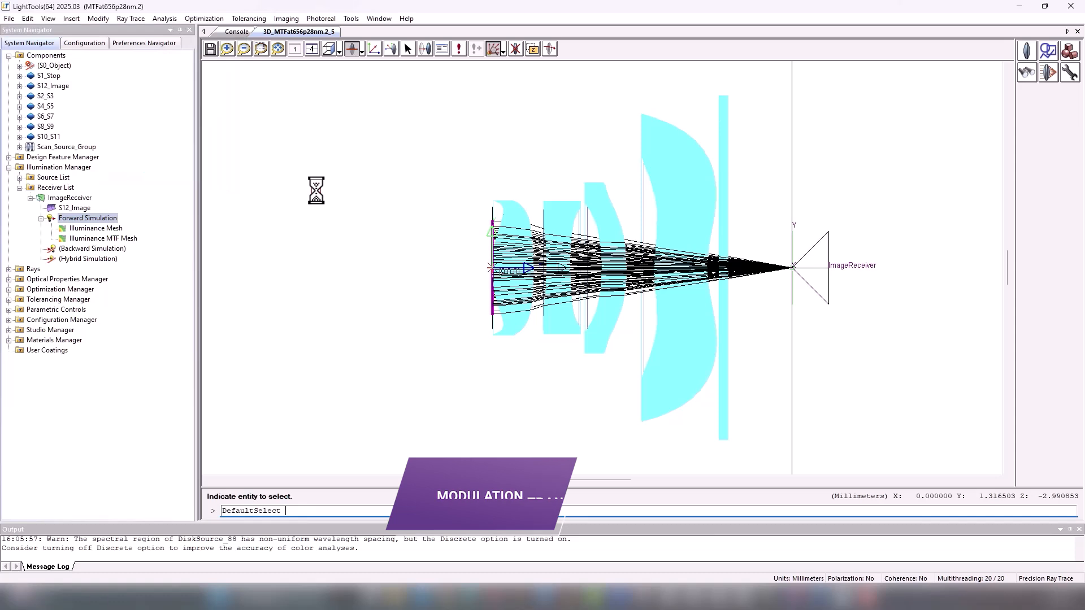
pyautogui.click(164, 18)
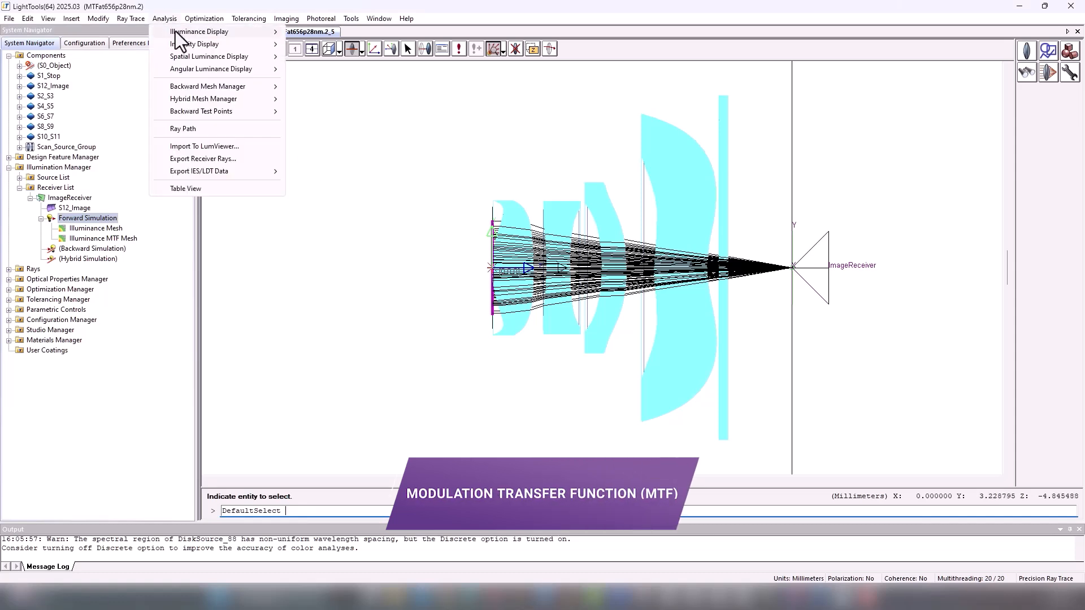
pyautogui.click(199, 31)
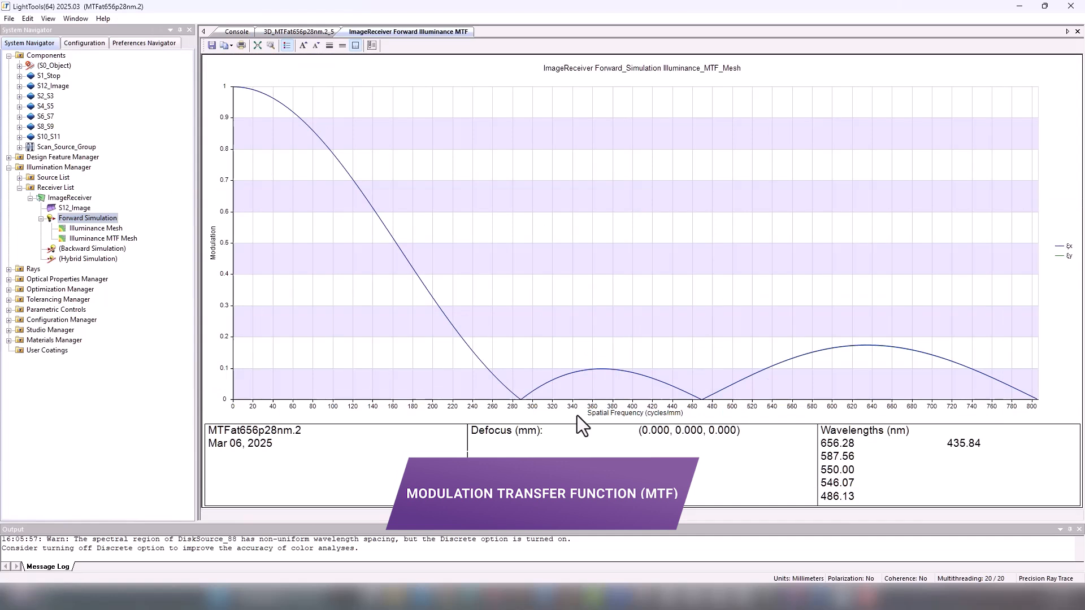
pyautogui.moveTo(126, 225)
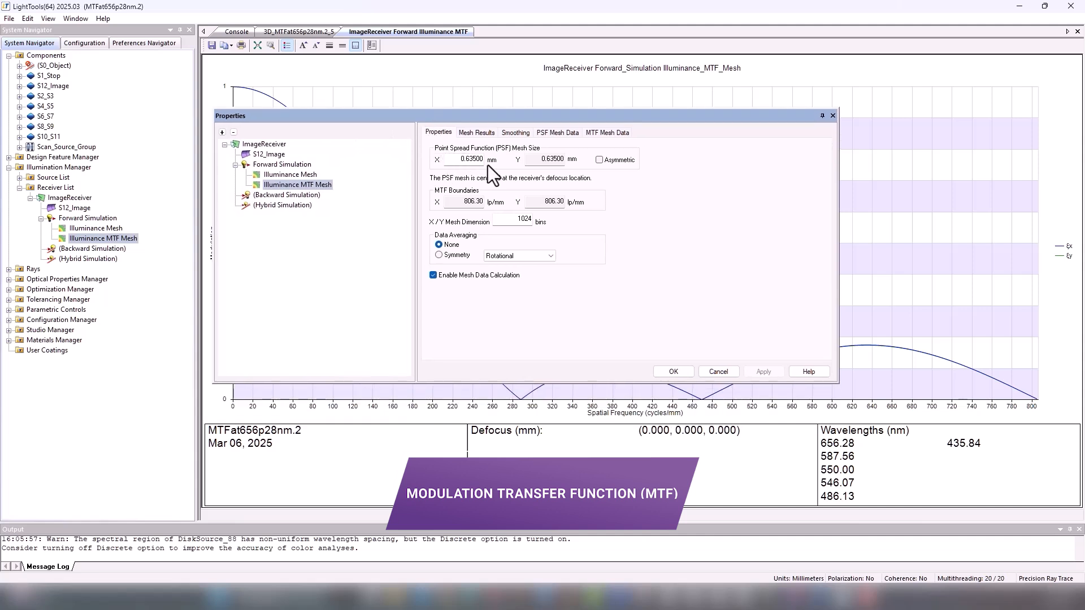
pyautogui.moveTo(595, 234)
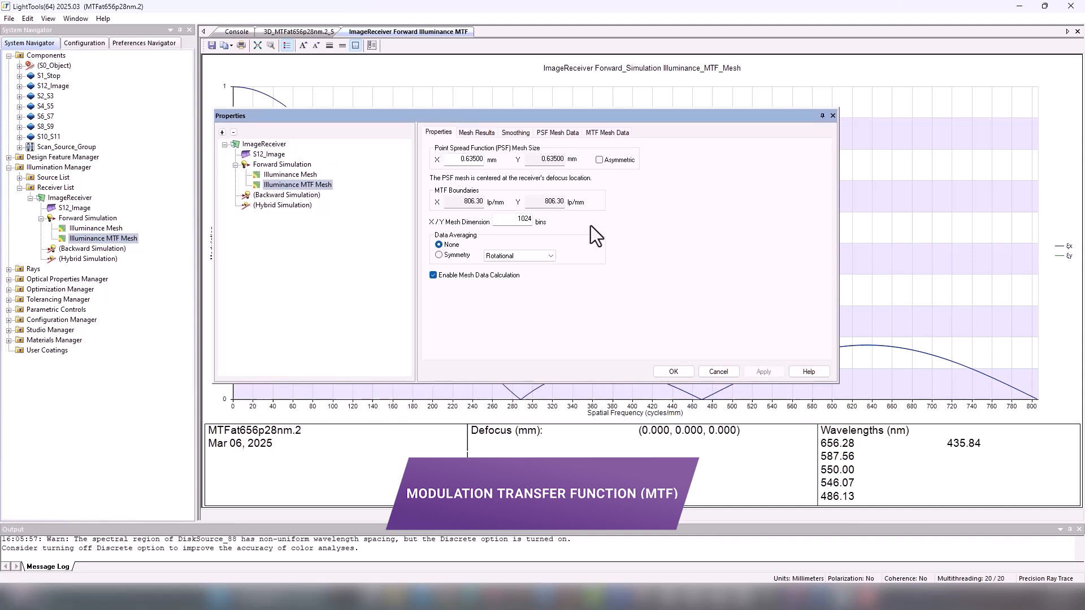
# Open the Illuminance MTF Mesh properties to review PSF mesh size, bounds and bins
pyautogui.click(475, 132)
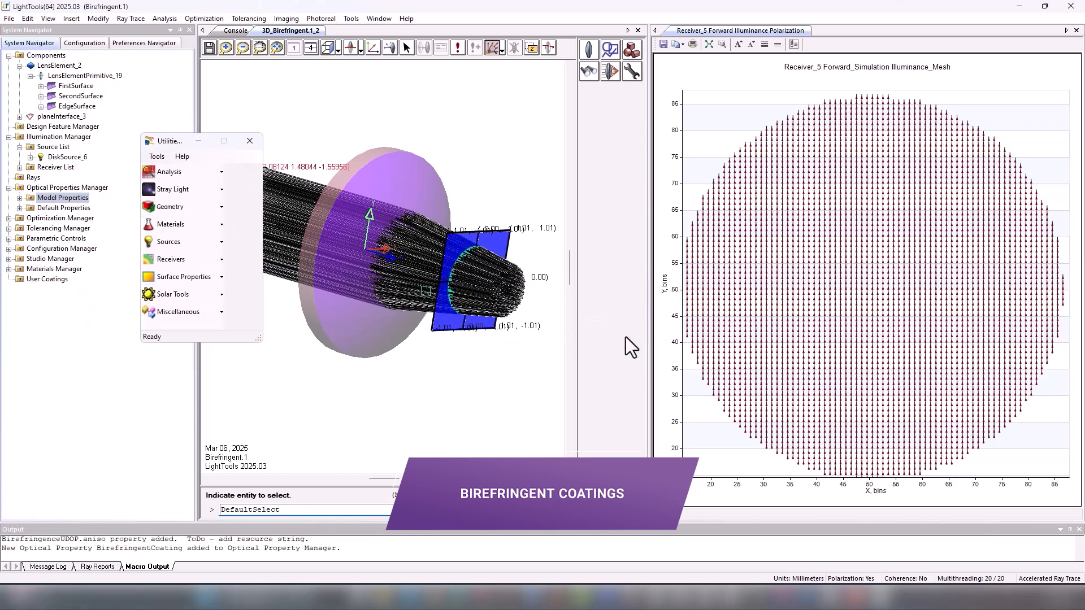
# Assign the BirefringentCoating optical property to the lens element's second surface
pyautogui.click(250, 140)
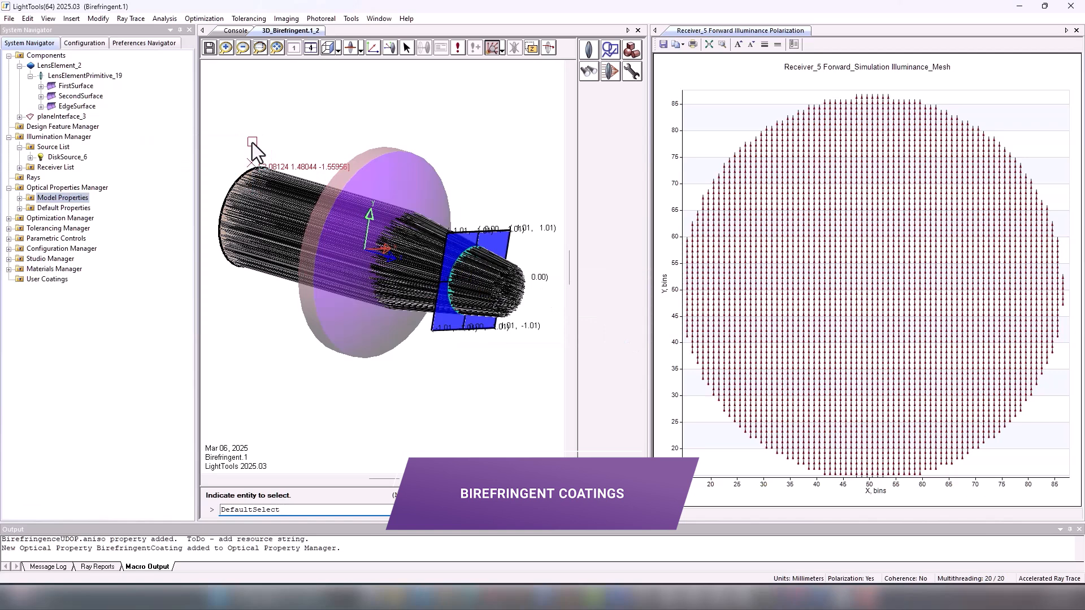
pyautogui.rightClick(382, 180)
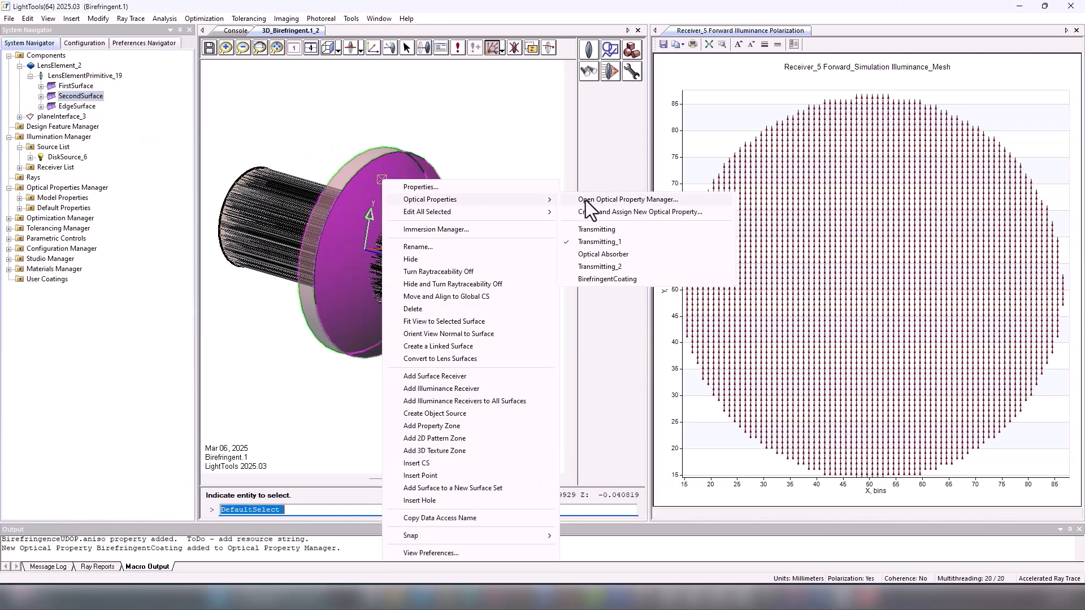
pyautogui.moveTo(605, 283)
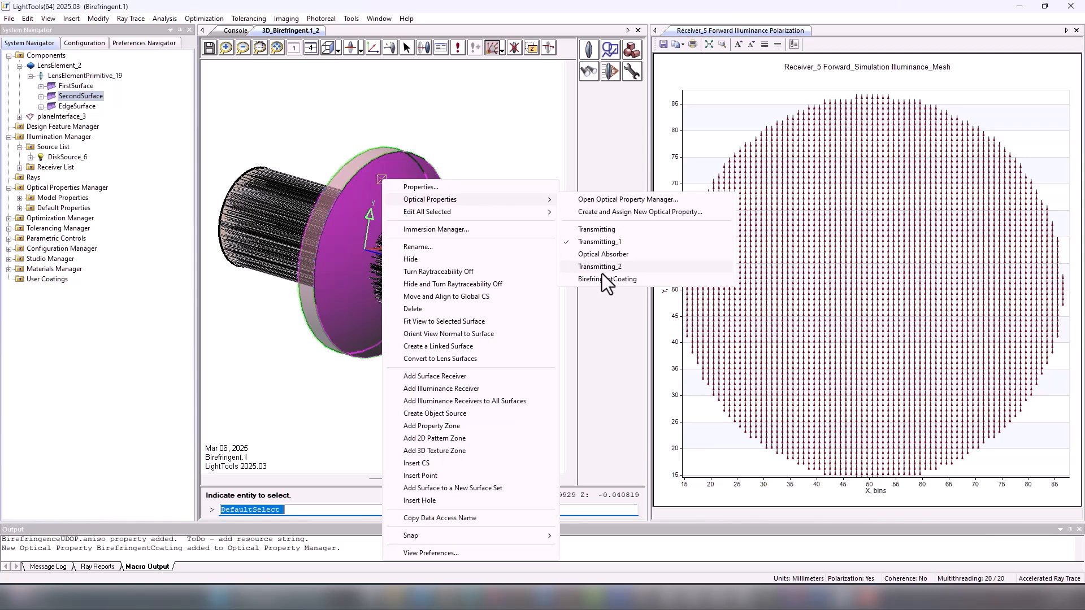
pyautogui.click(607, 278)
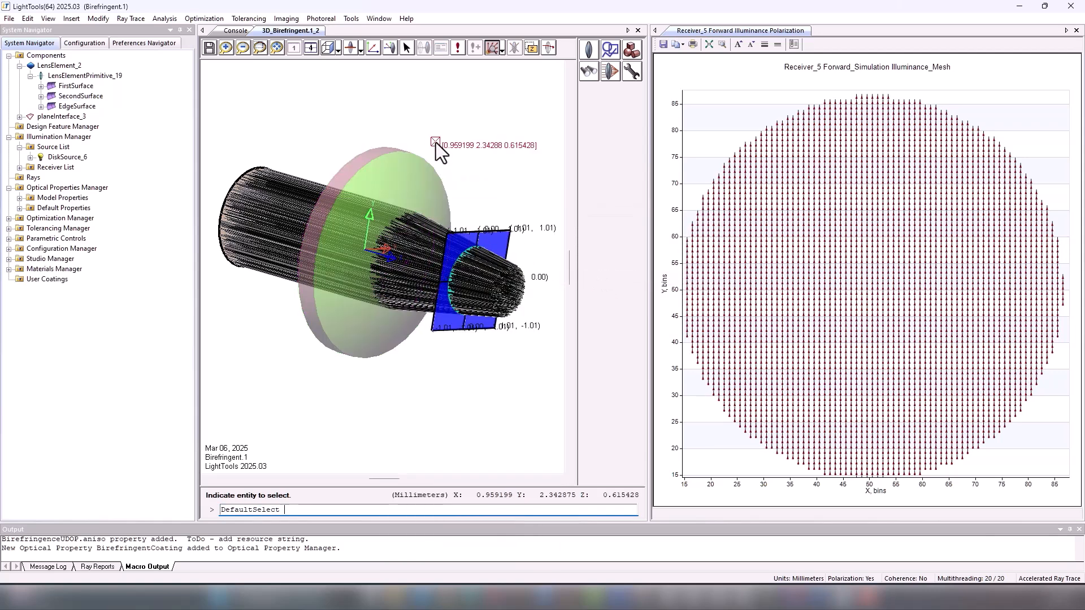
pyautogui.moveTo(459, 48)
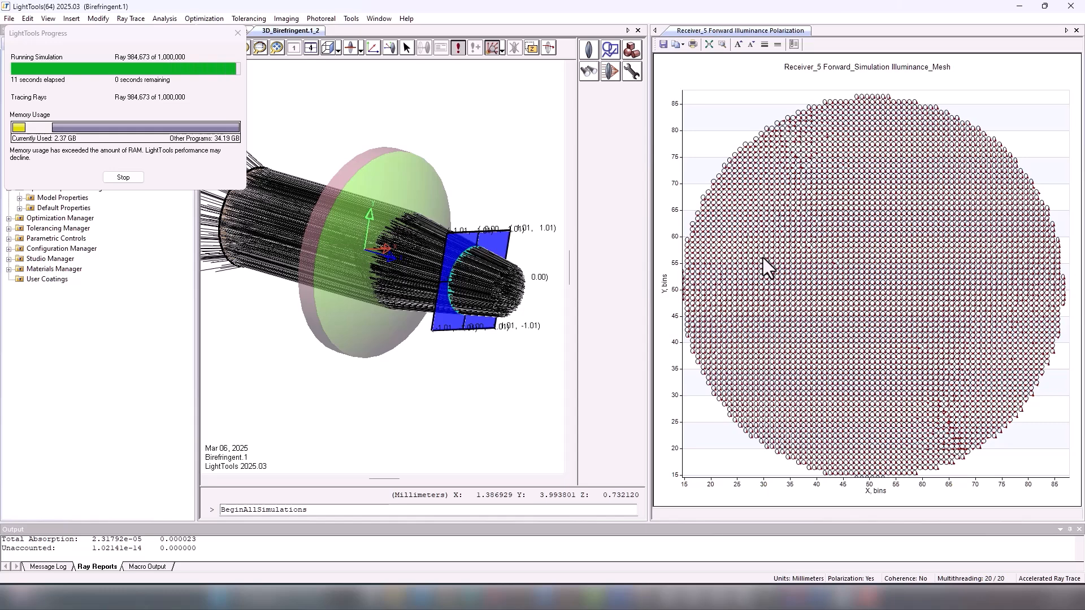
pyautogui.moveTo(761, 268)
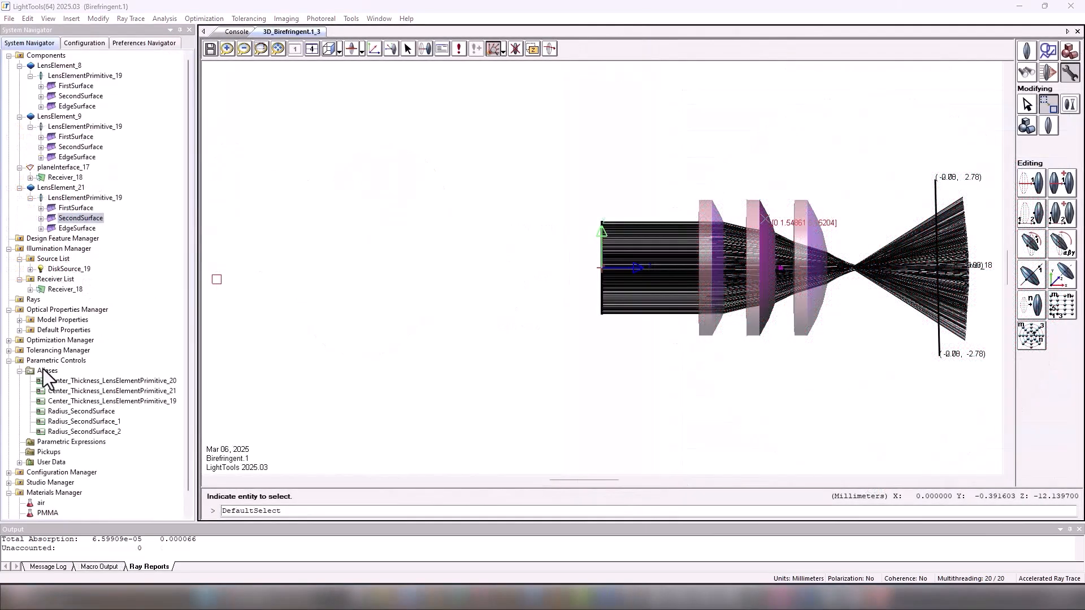
# Apply the edited center thickness value and add pickups for the selected thickness aliases
pyautogui.doubleClick(47, 370)
pyautogui.write('10.')
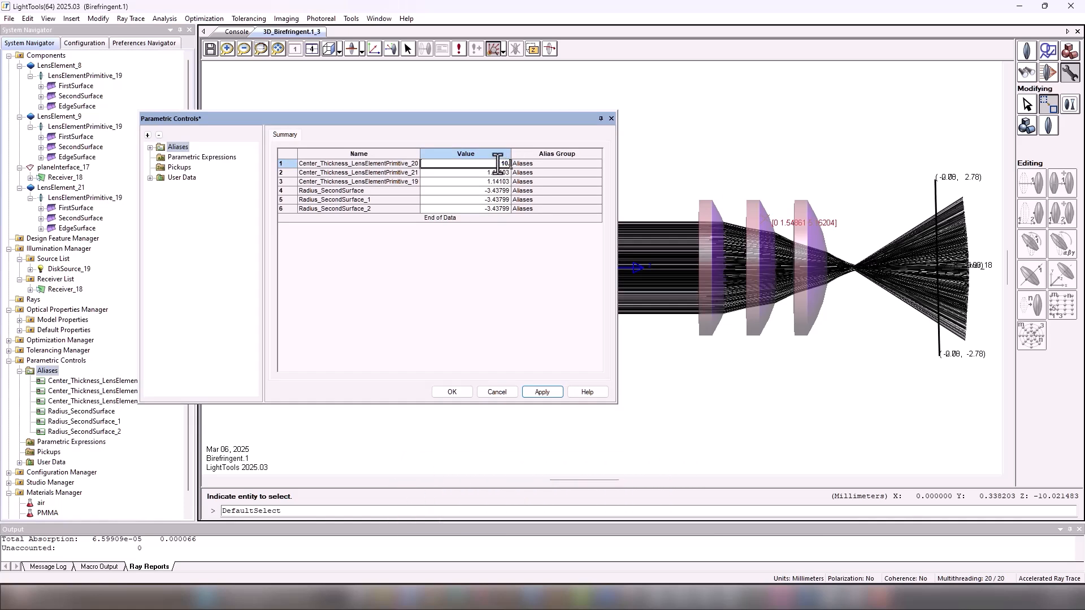
pyautogui.click(556, 164)
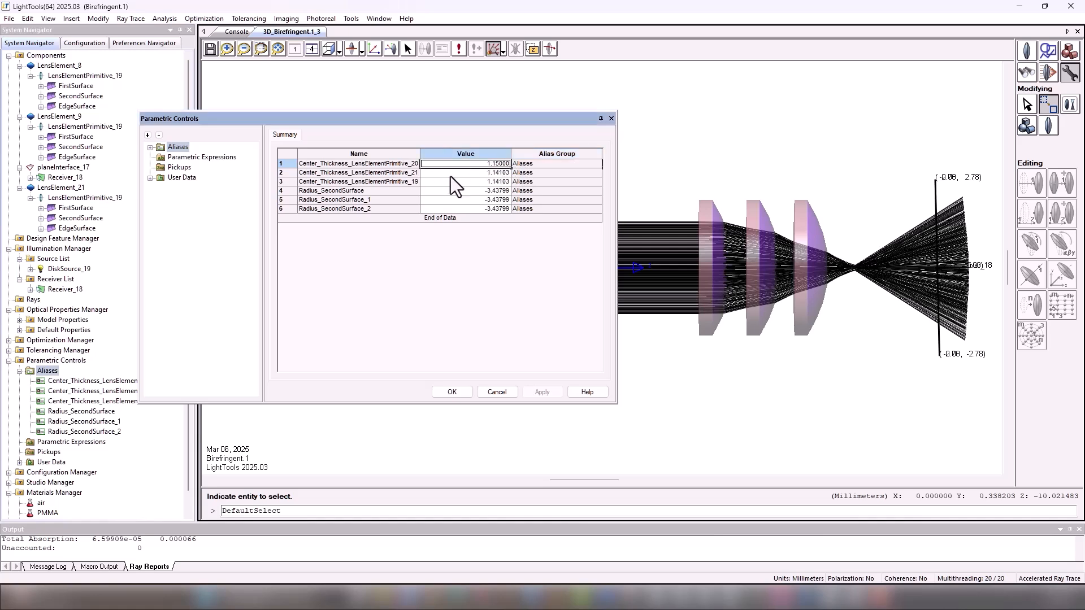
pyautogui.rightClick(465, 181)
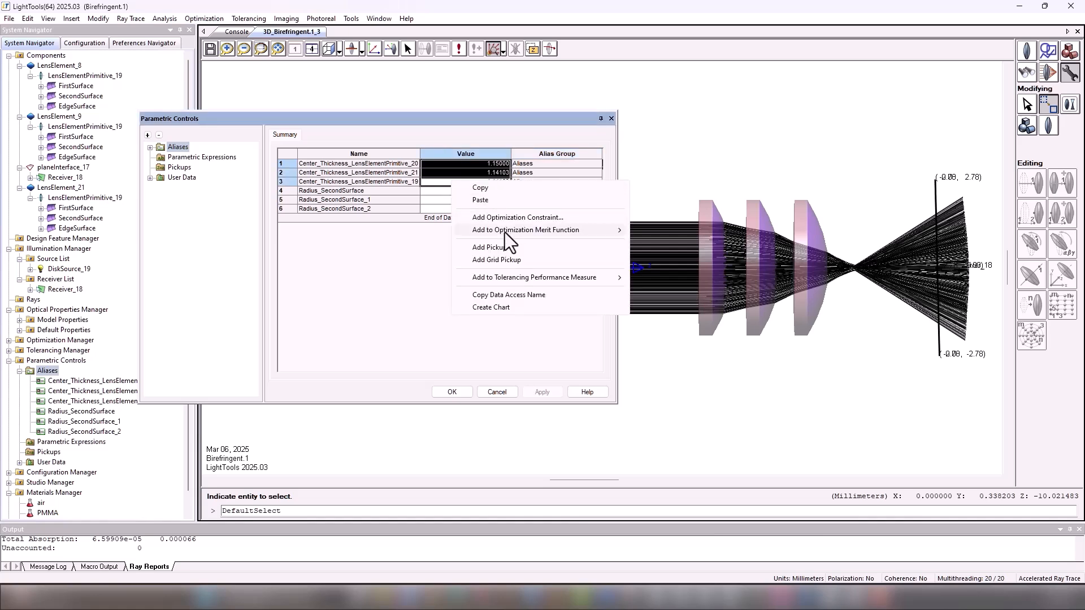
pyautogui.moveTo(490, 247)
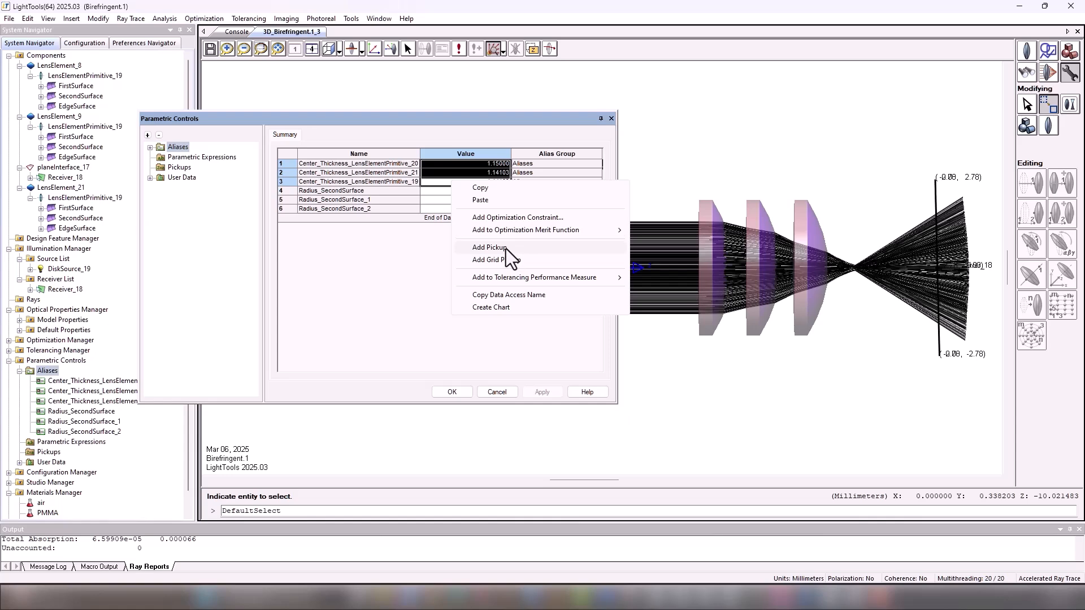
pyautogui.click(488, 247)
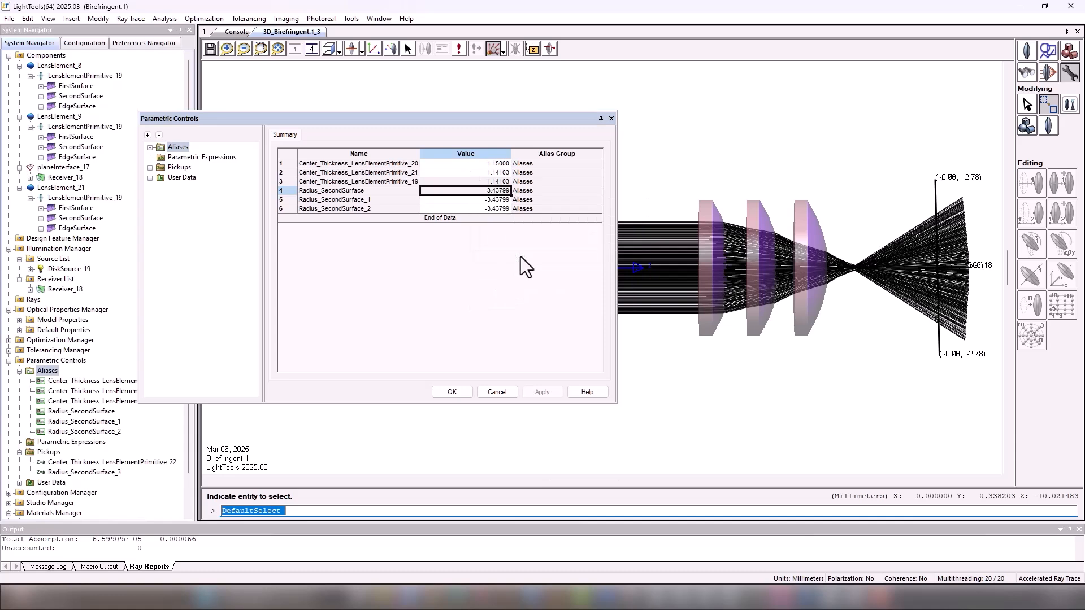
pyautogui.moveTo(359, 315)
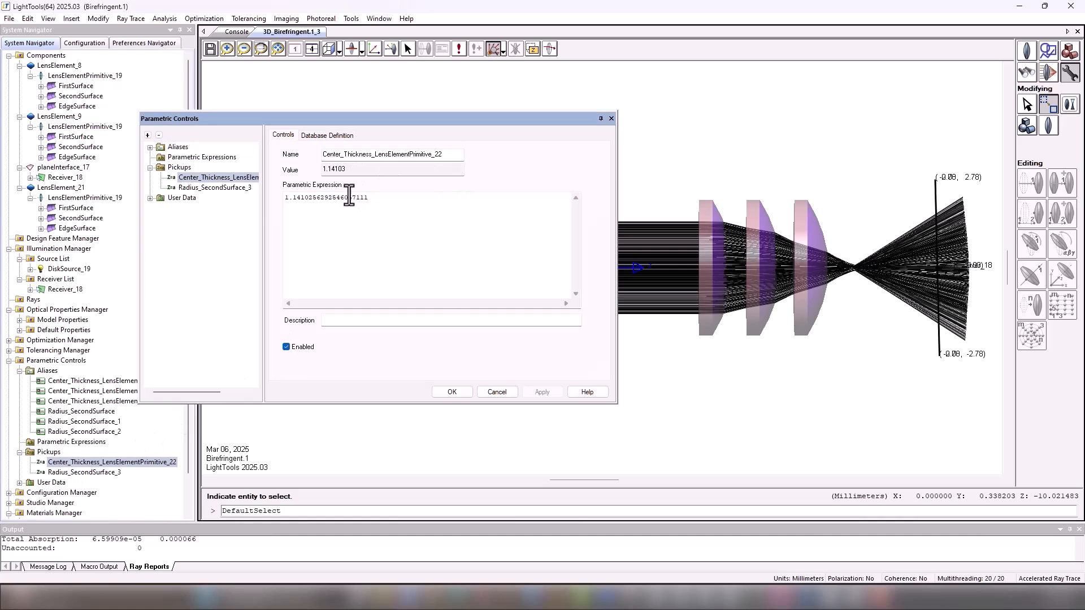
# View the database definitions of the Center_Thickness and Radius_SecondSurface_3 pickups
pyautogui.click(327, 135)
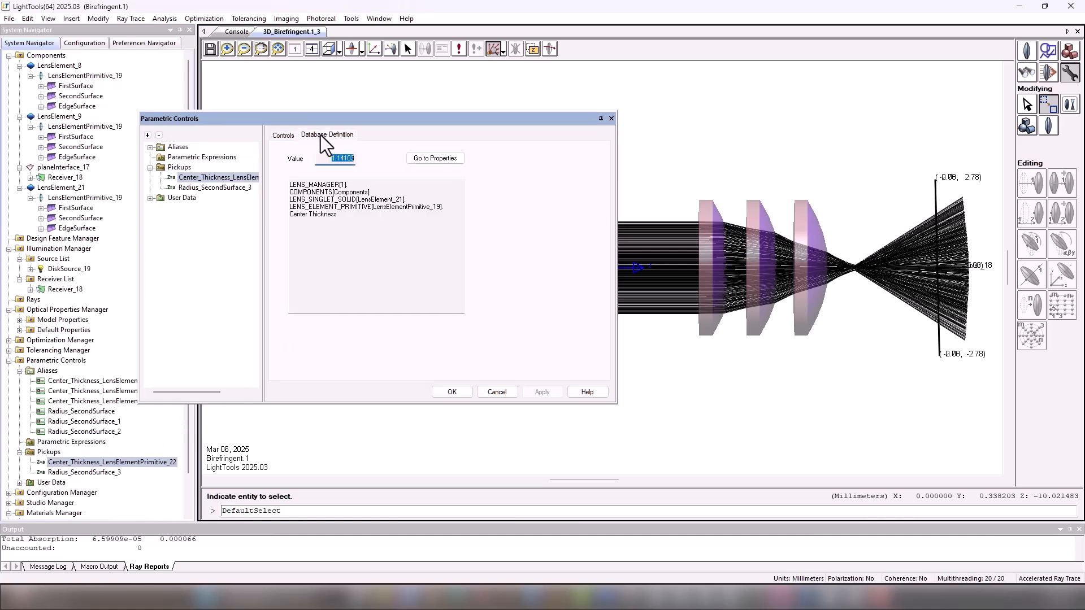
pyautogui.click(216, 188)
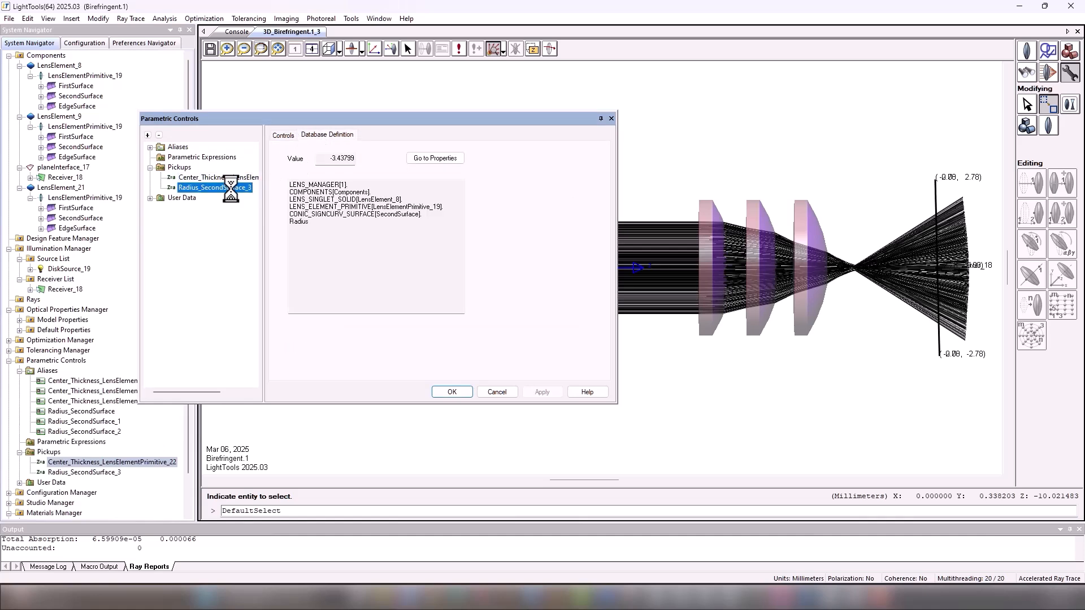
pyautogui.click(282, 135)
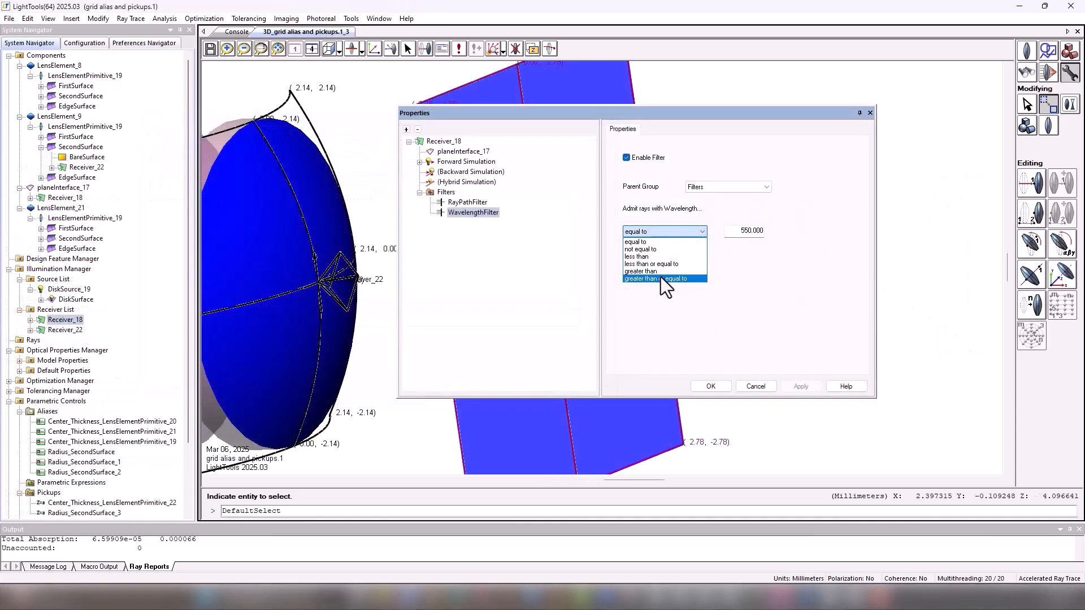
# Set Receiver_18's wavelength filter to ≥550, then duplicate it with a ≤ comparison
pyautogui.click(663, 278)
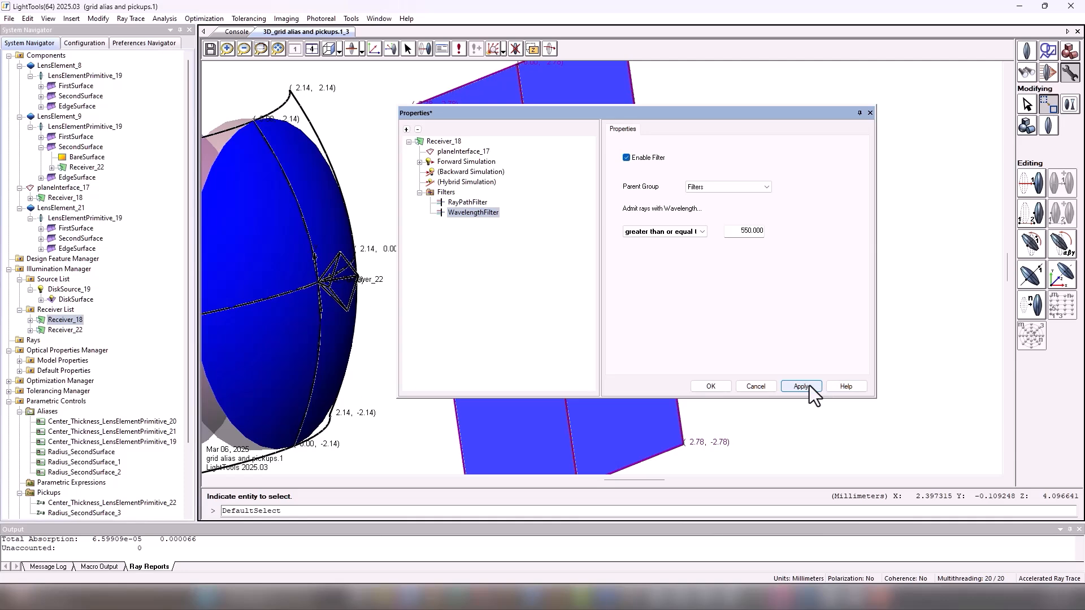
pyautogui.click(801, 386)
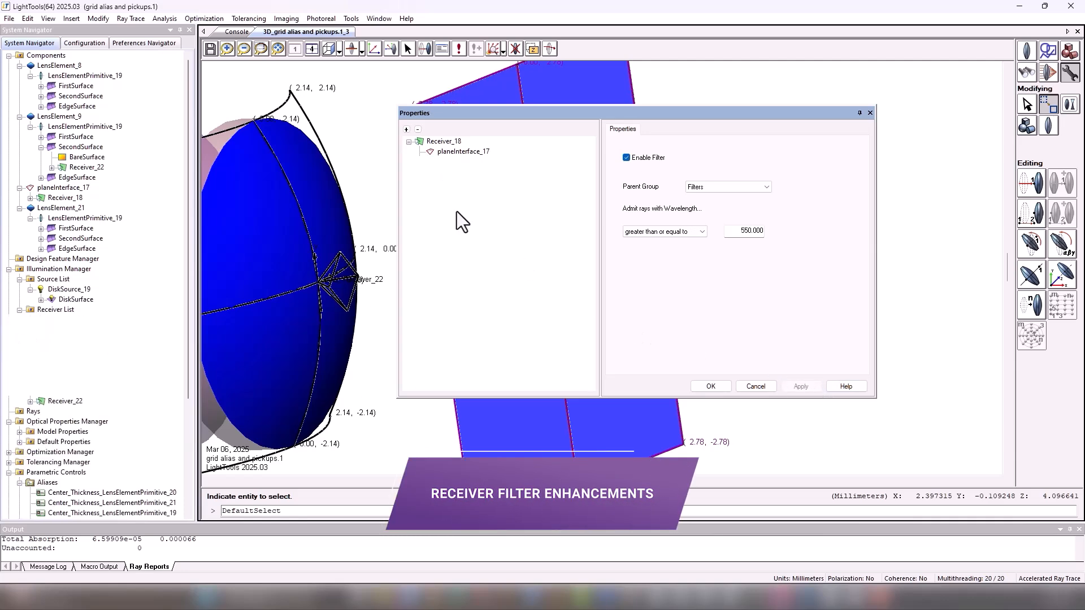
pyautogui.rightClick(453, 212)
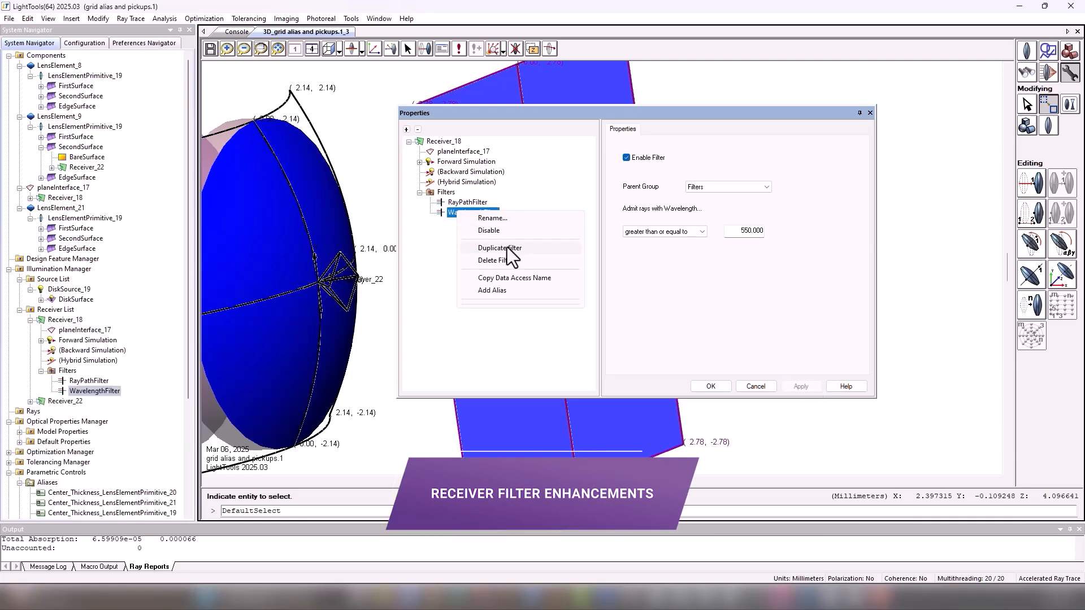
pyautogui.click(499, 247)
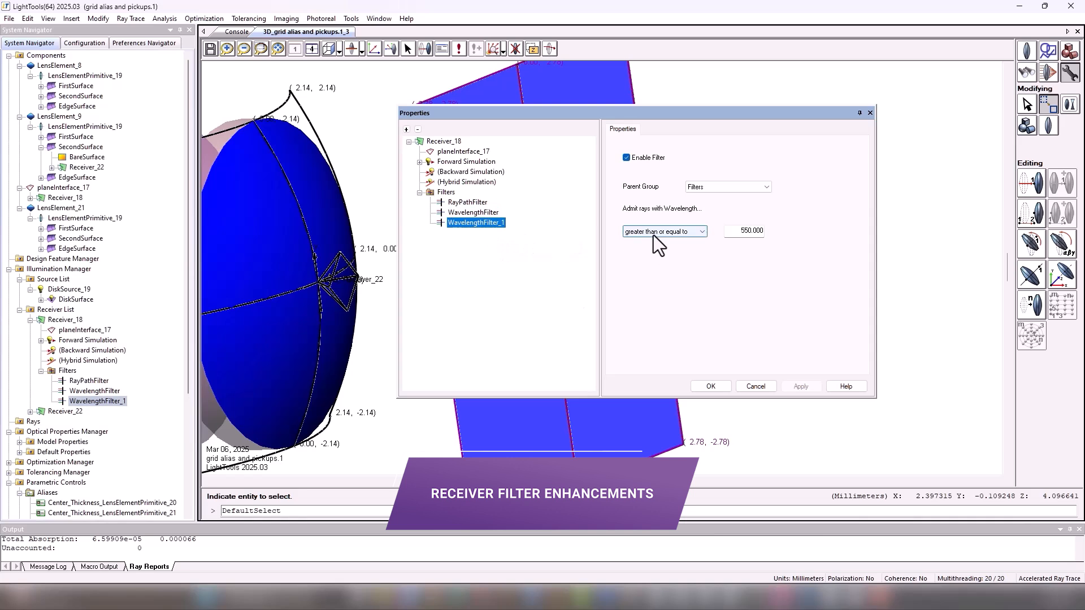
pyautogui.click(662, 231)
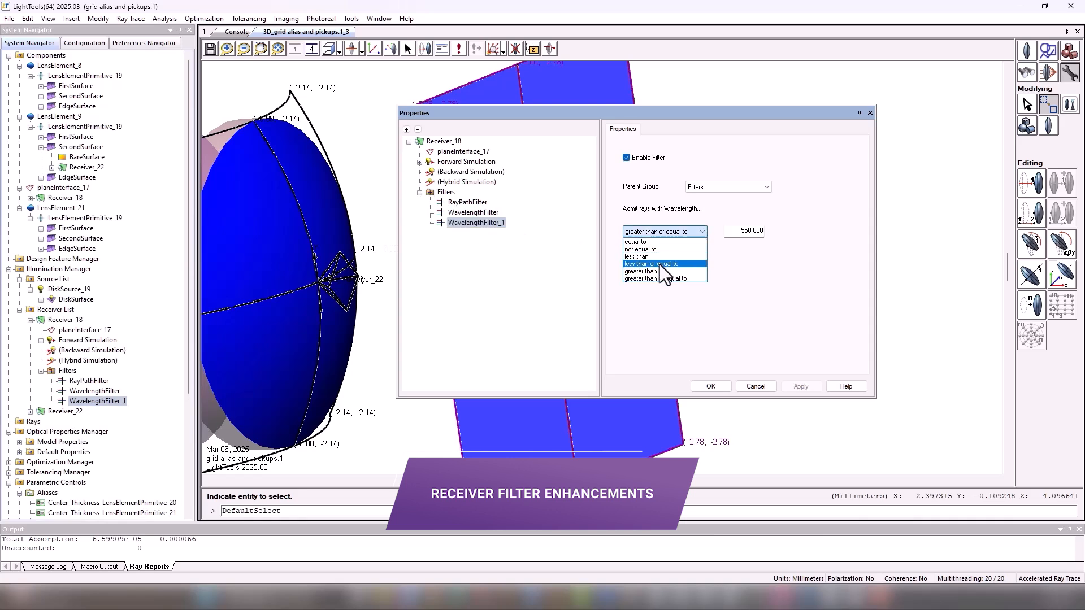
pyautogui.click(644, 264)
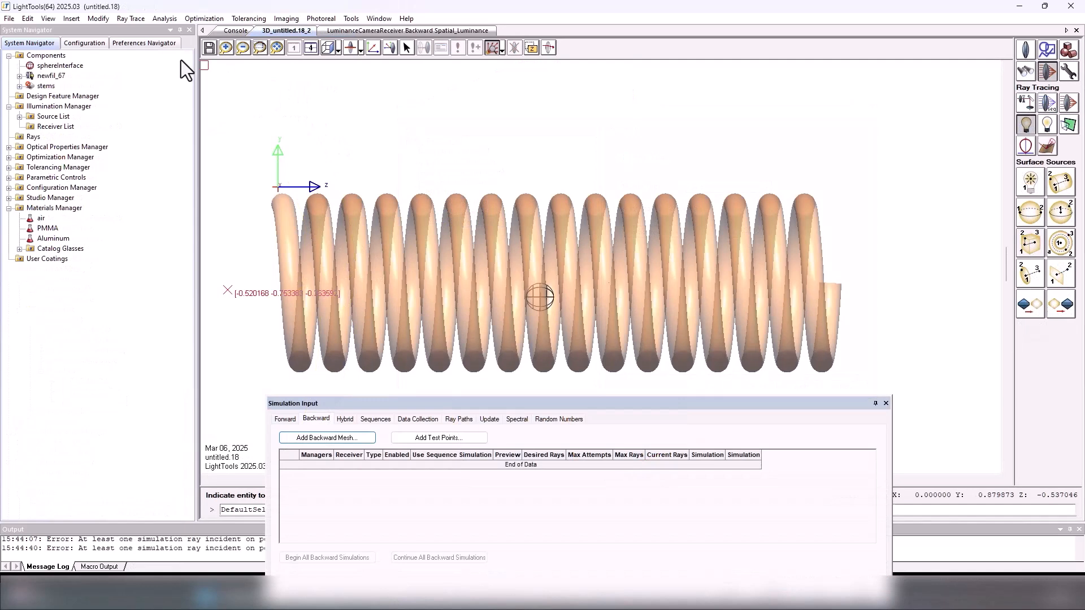
# Insert a luminance camera and set its desired rays for backward simulation
pyautogui.click(70, 18)
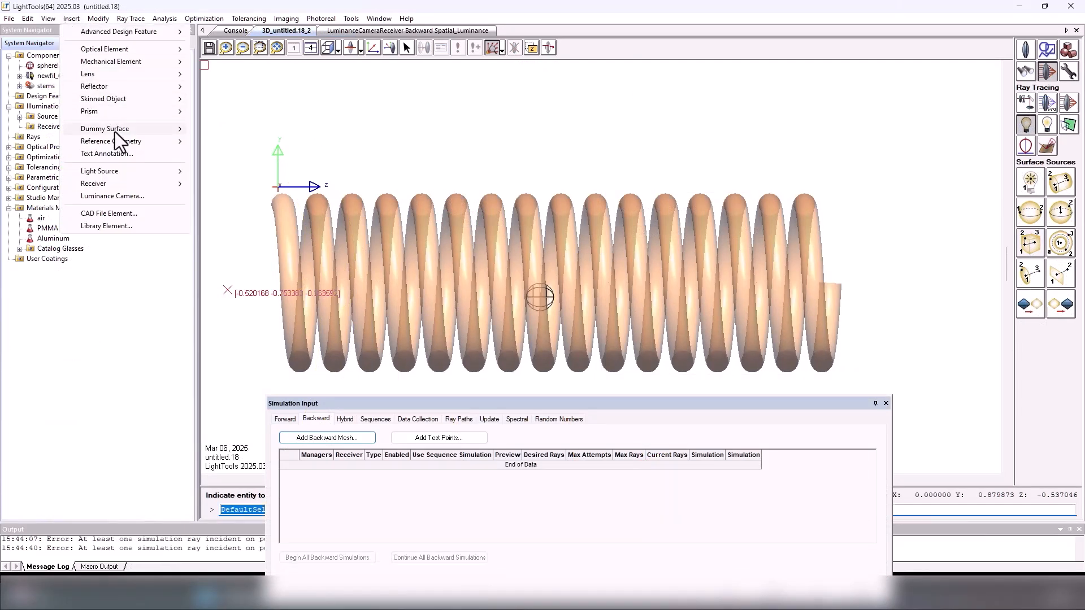
pyautogui.click(111, 196)
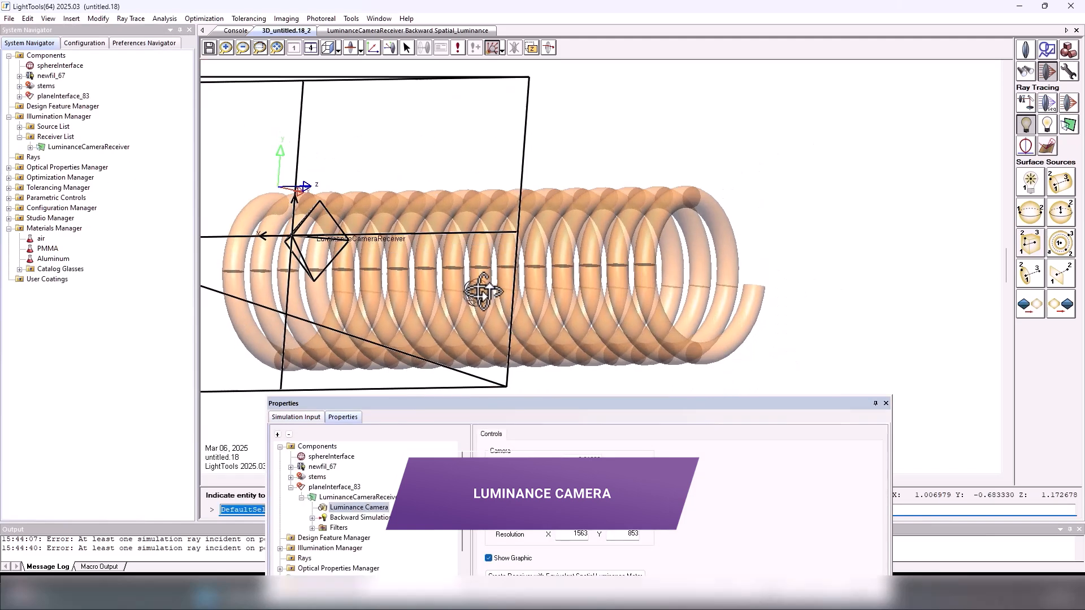
pyautogui.moveTo(69, 151)
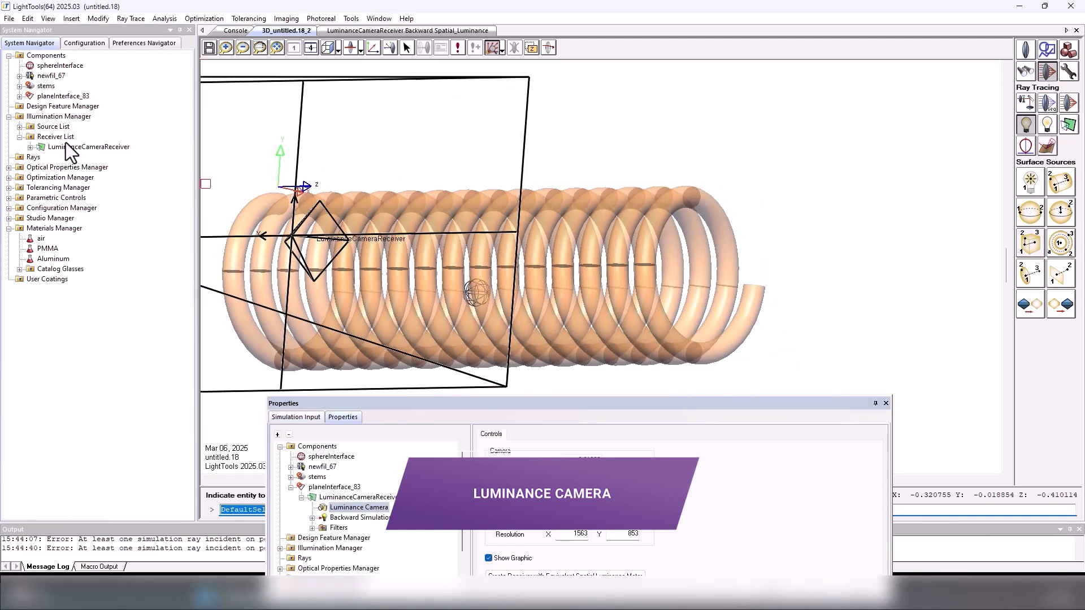
pyautogui.rightClick(87, 167)
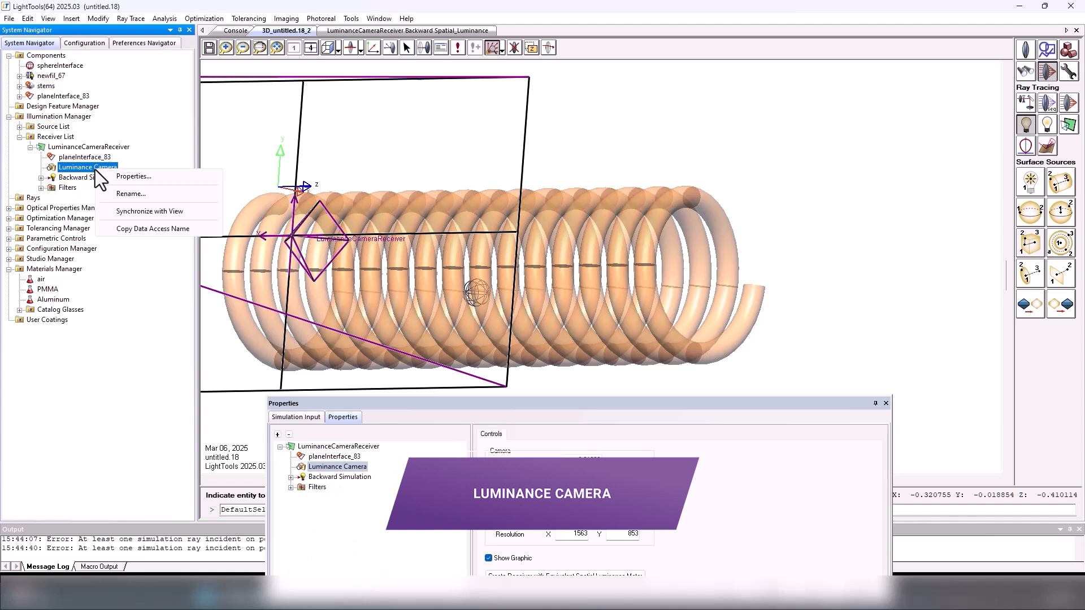
pyautogui.click(149, 211)
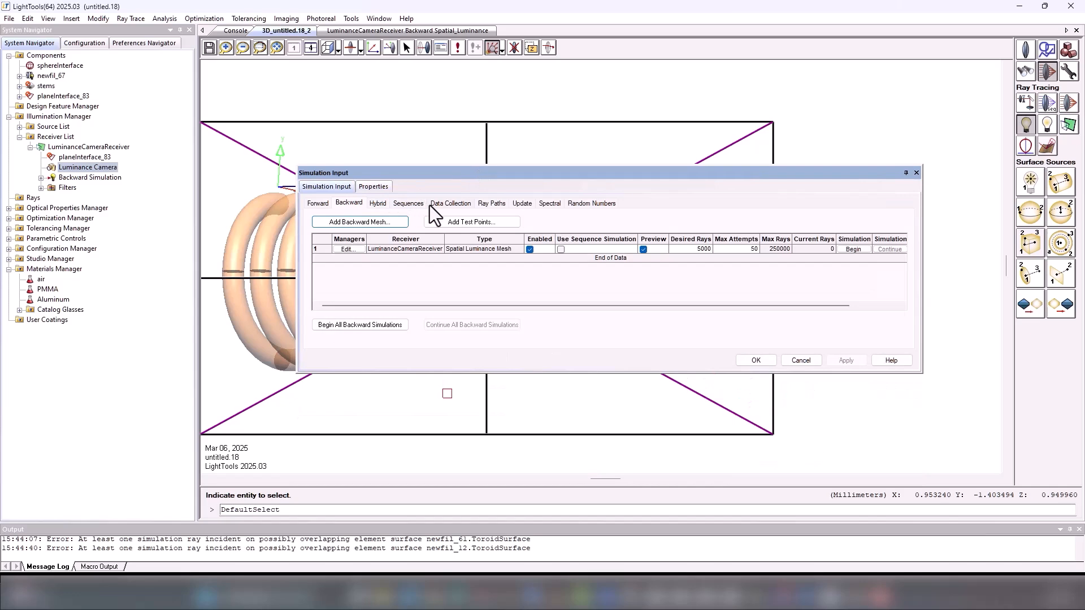
pyautogui.moveTo(706, 259)
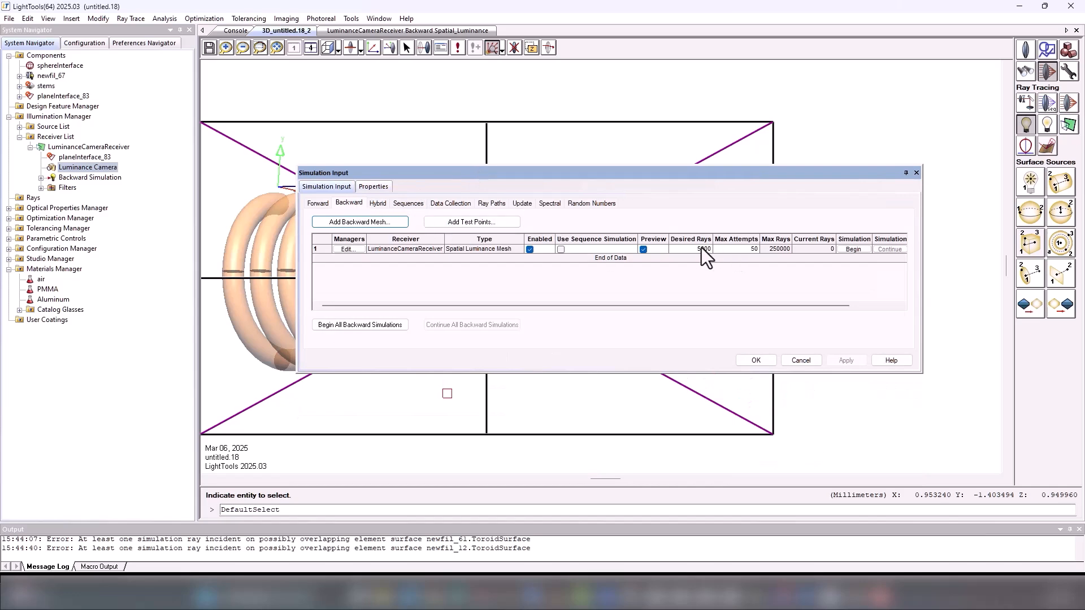
pyautogui.click(360, 324)
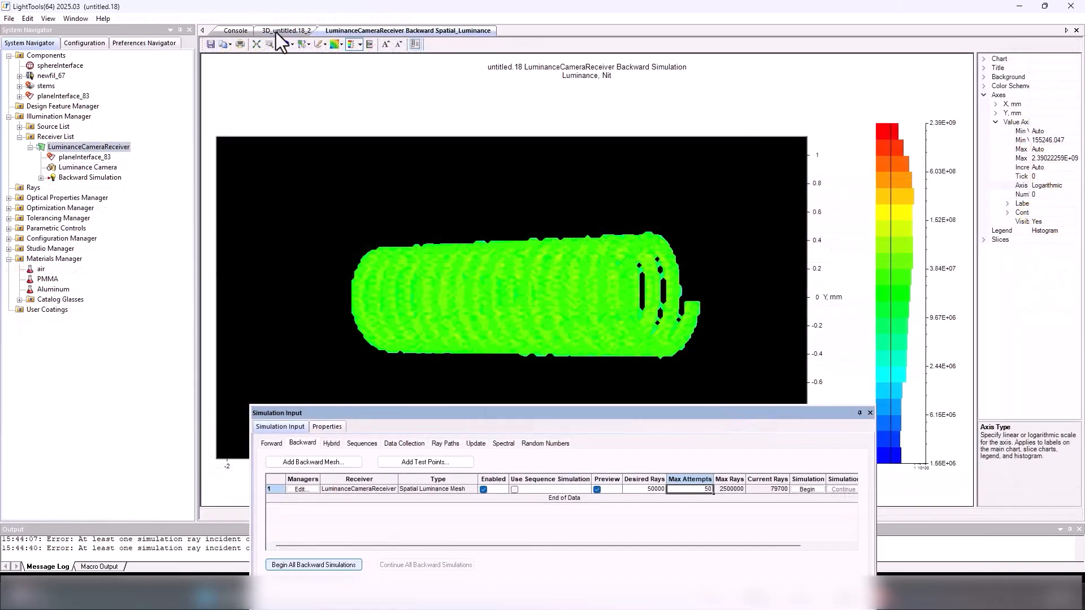
pyautogui.click(286, 31)
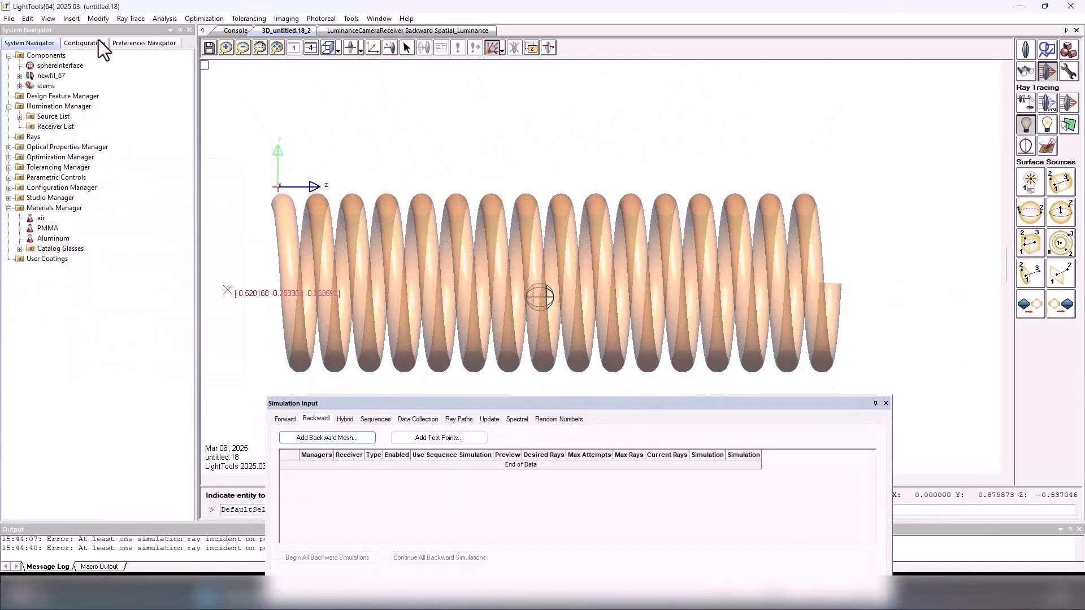
# Re-insert the luminance camera and show its distance, focal length and resolution settings
pyautogui.click(70, 18)
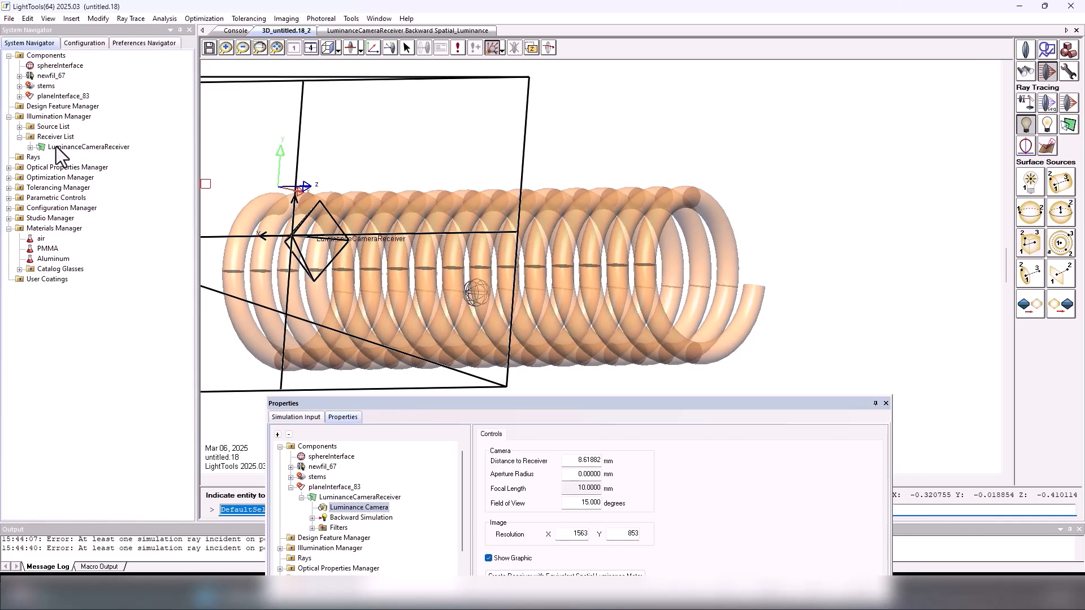
pyautogui.rightClick(87, 167)
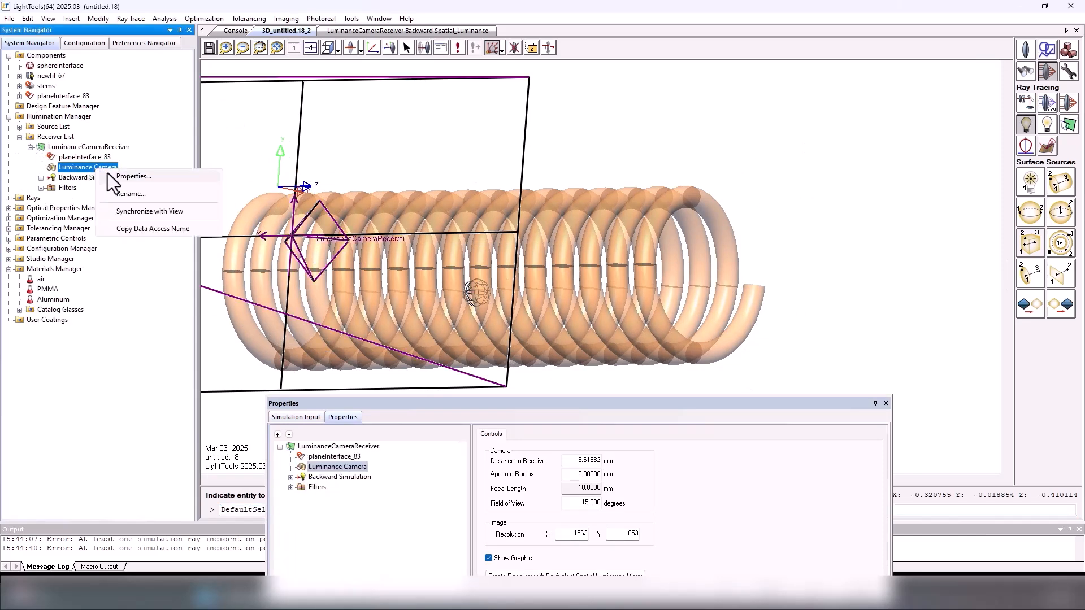
pyautogui.click(149, 211)
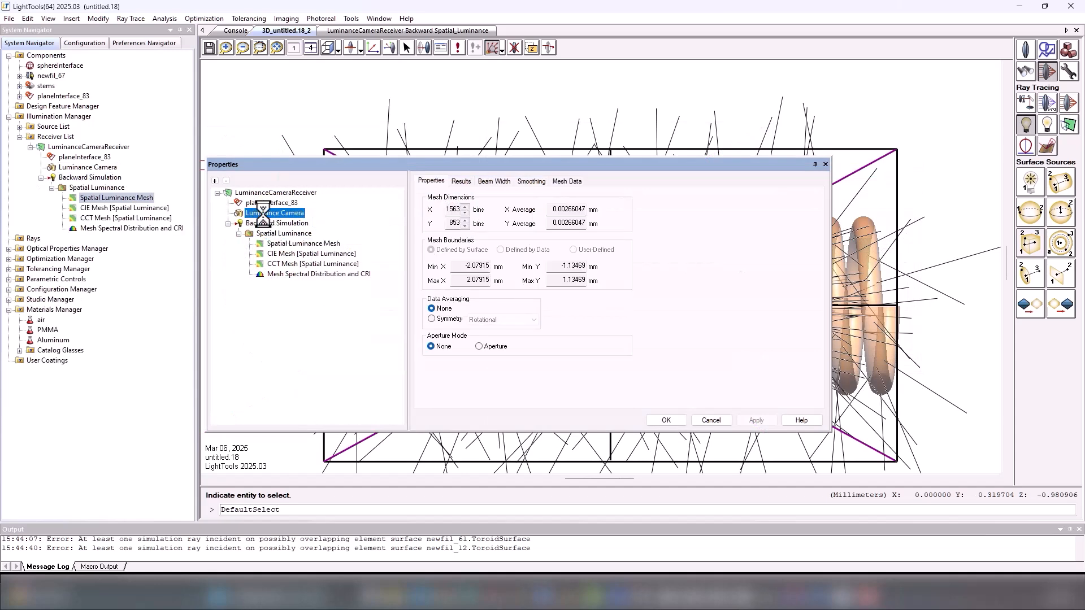
pyautogui.click(274, 213)
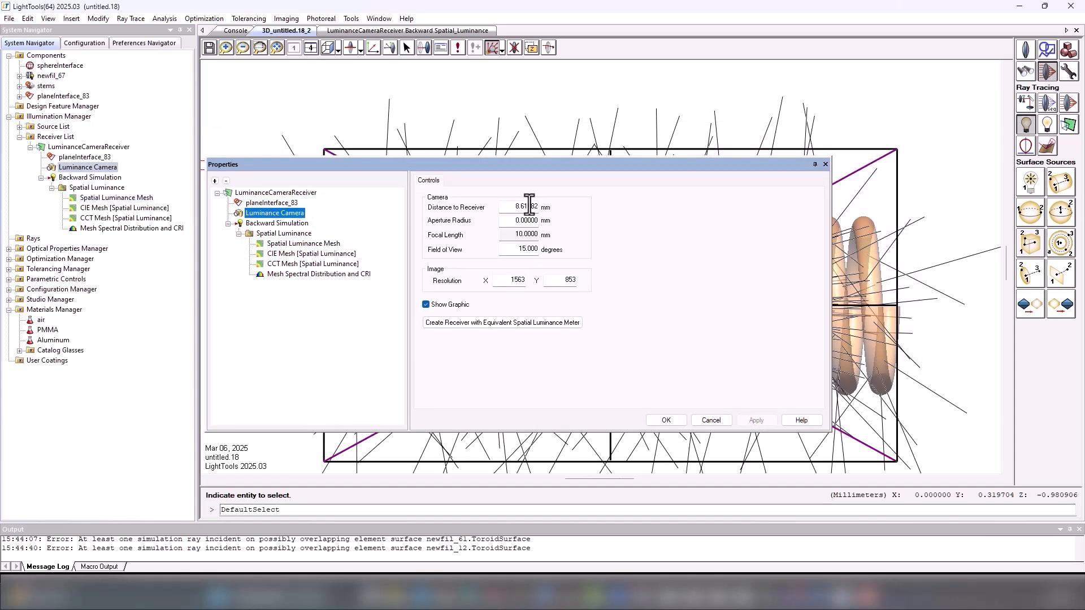
pyautogui.moveTo(542, 265)
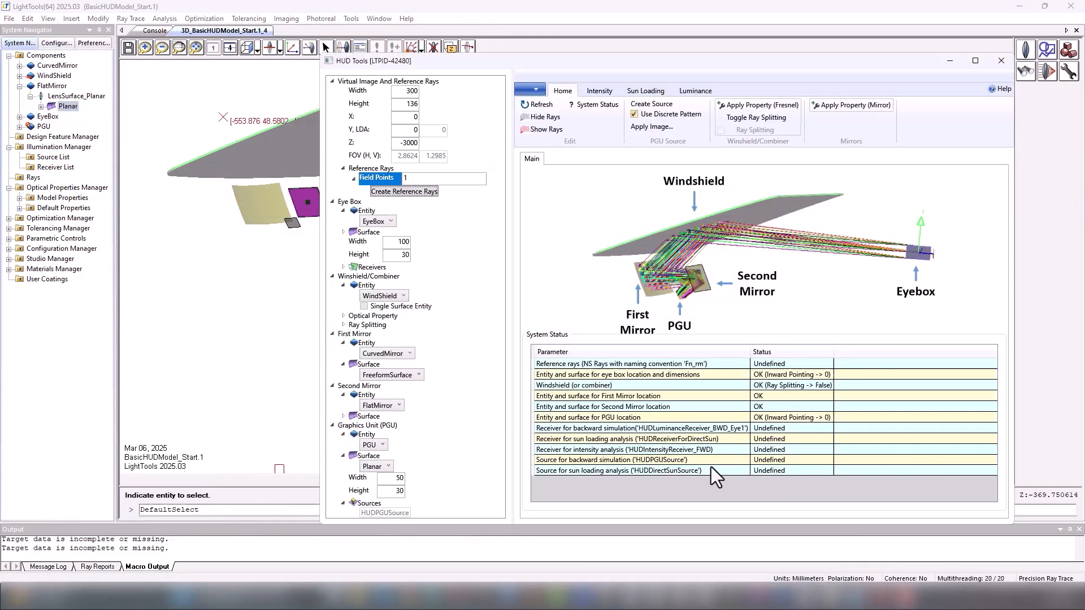
pyautogui.moveTo(427, 139)
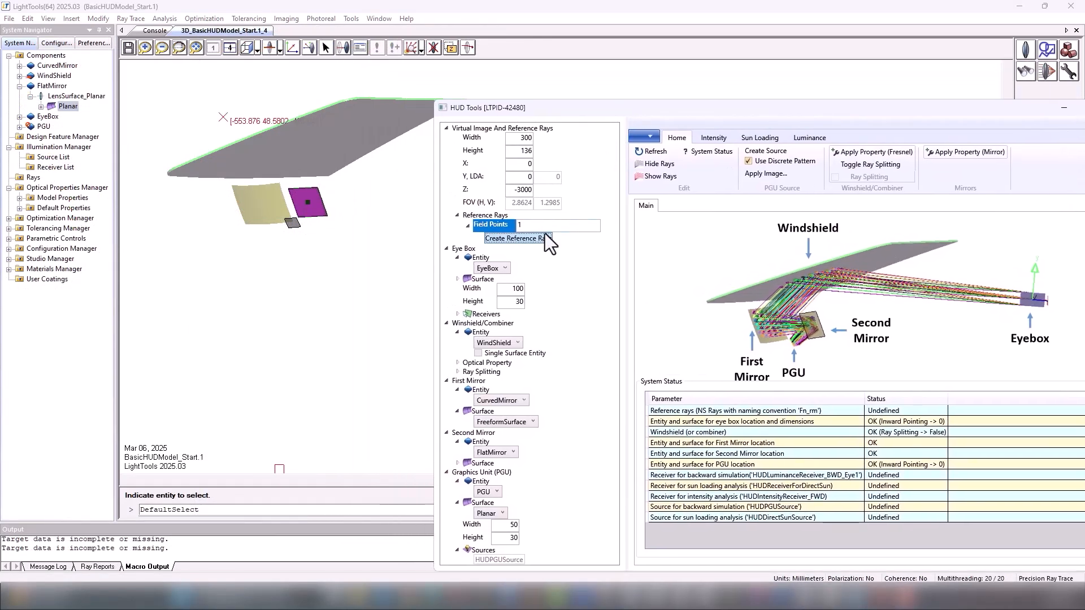
# Generate reference rays, set eyebox to 120x40 and PGU to 40x28, and create the PGU source
pyautogui.click(517, 238)
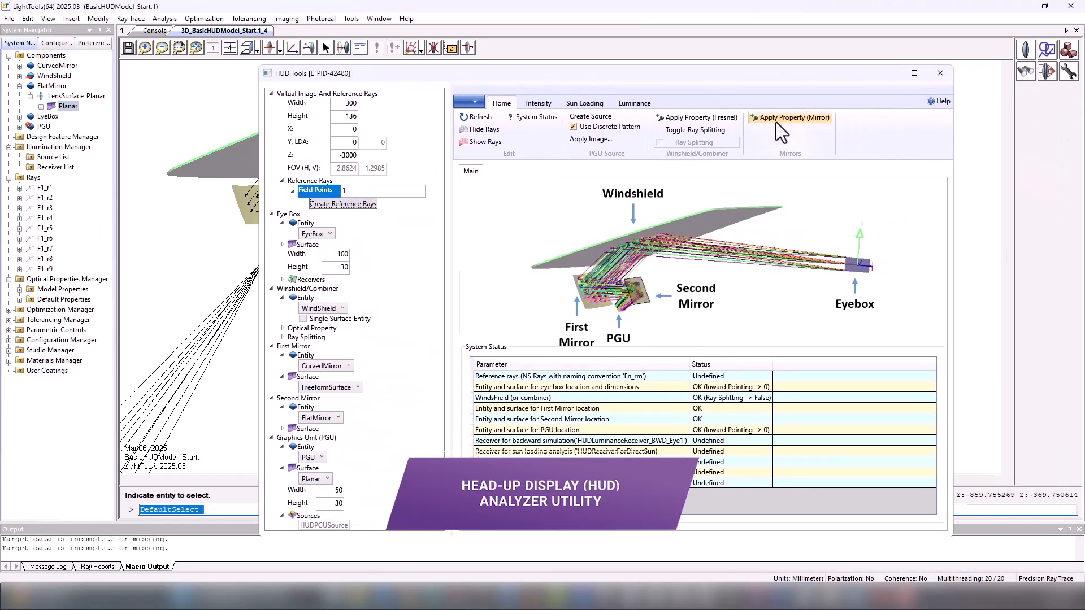
pyautogui.moveTo(725, 131)
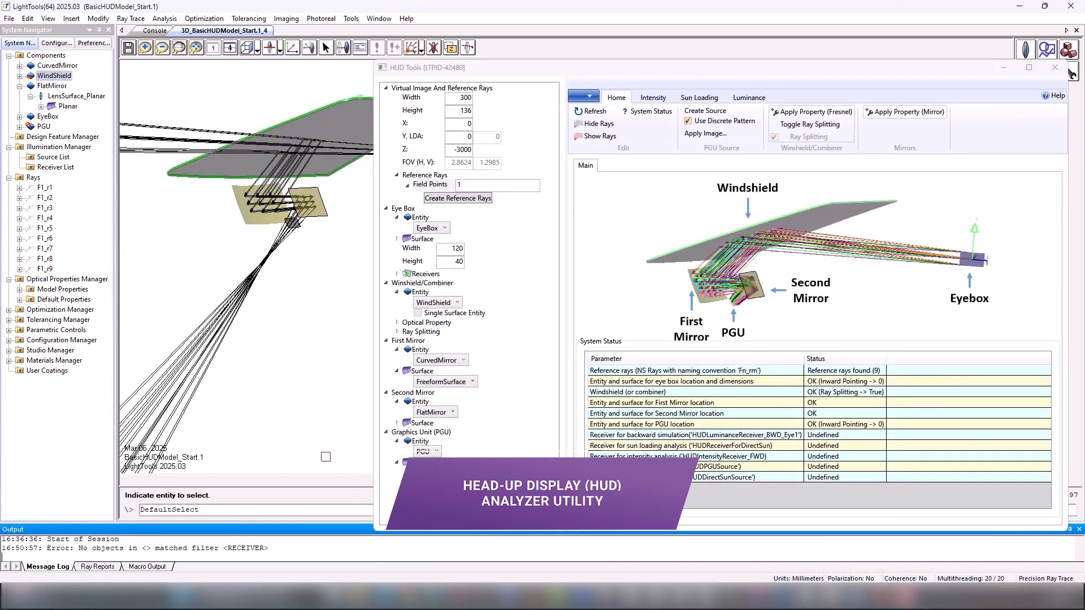
pyautogui.click(429, 184)
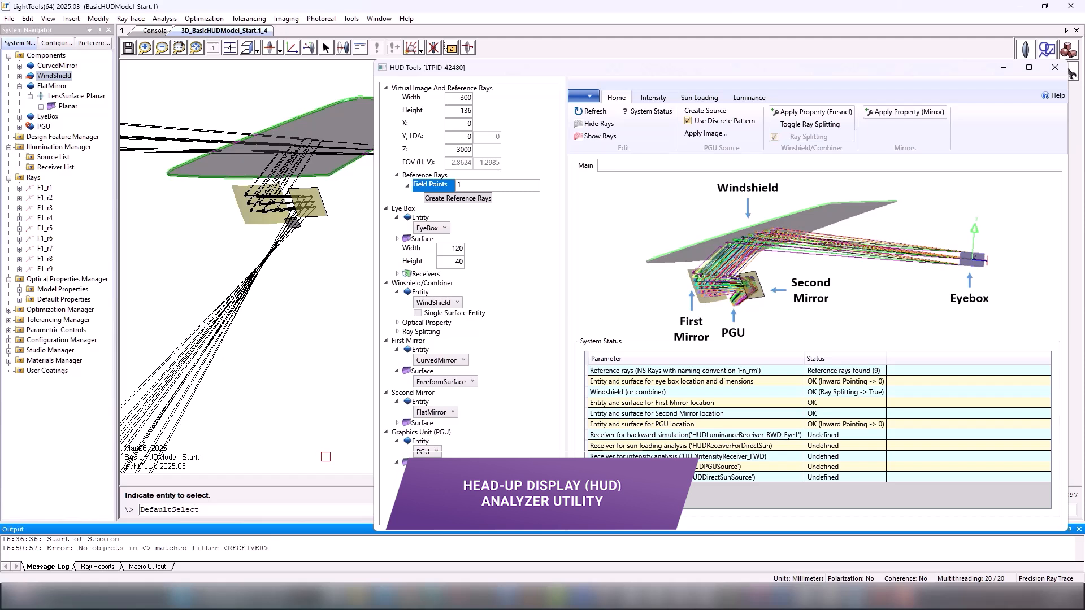
pyautogui.moveTo(638, 453)
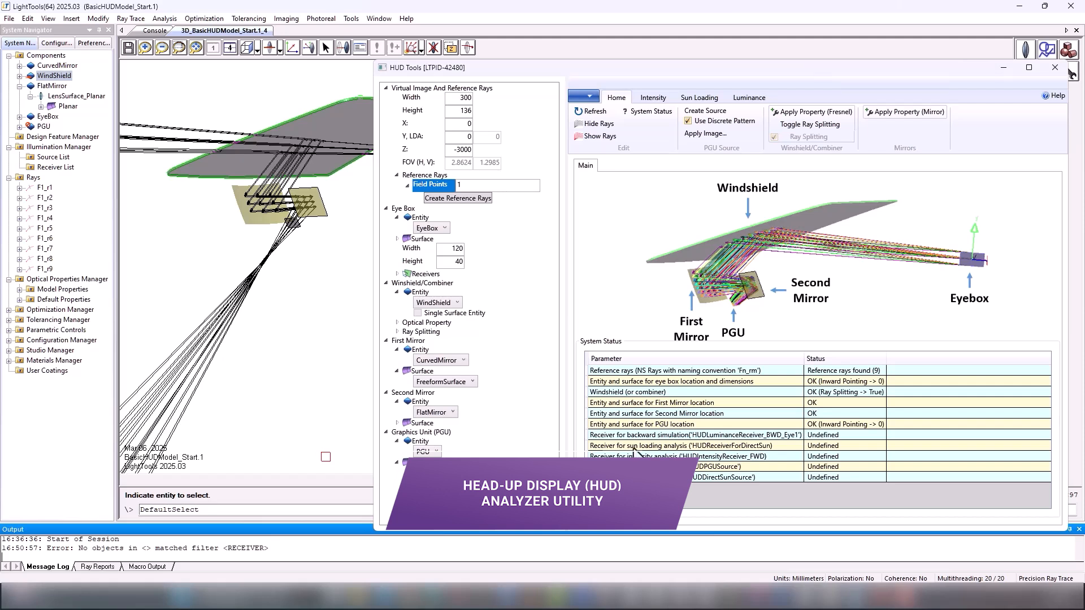
pyautogui.click(704, 111)
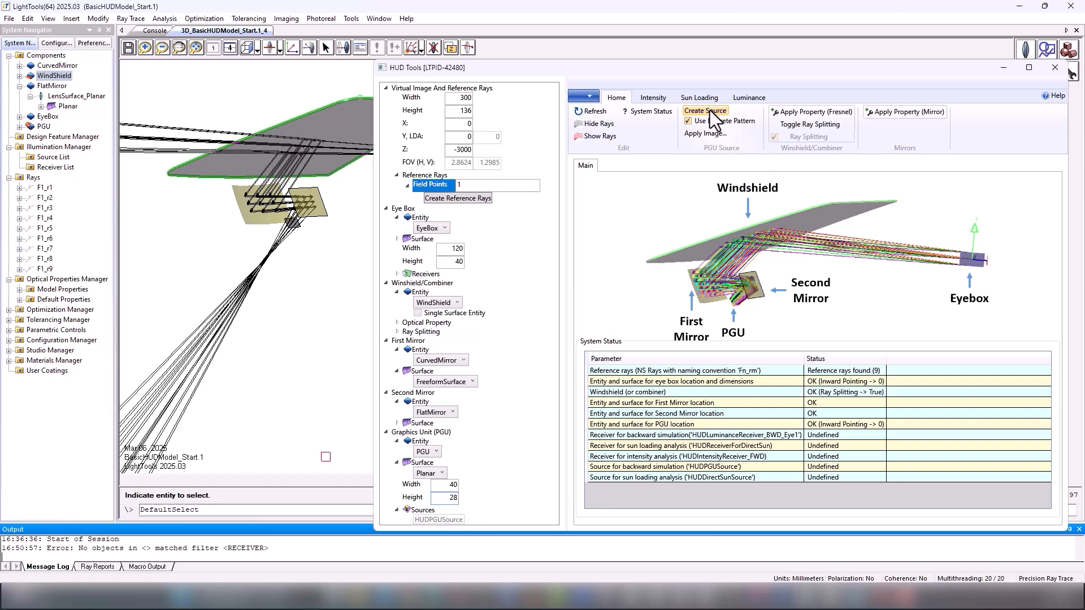
pyautogui.click(705, 110)
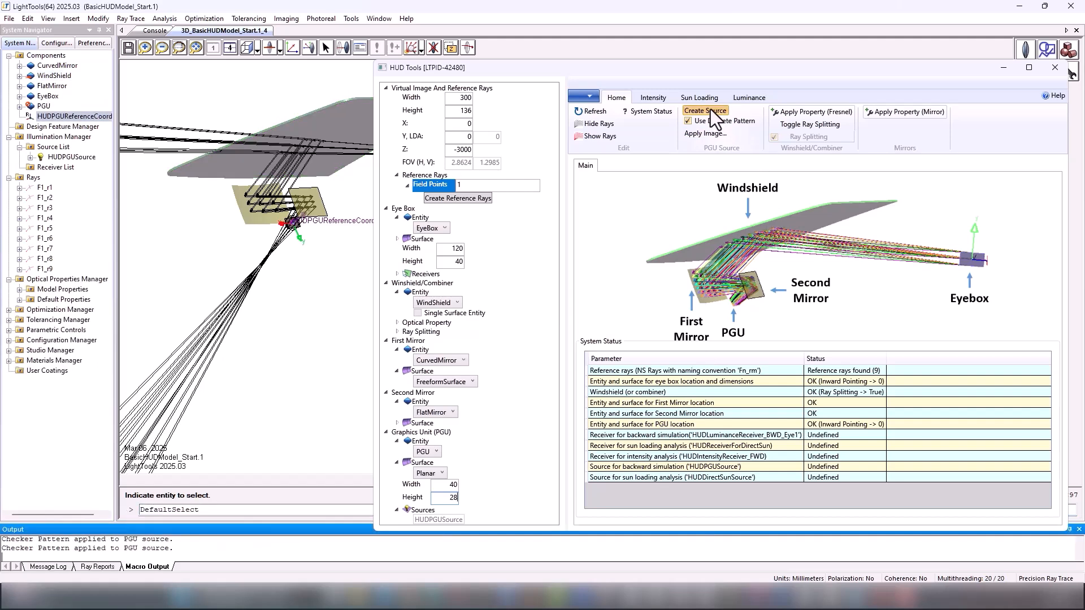
pyautogui.click(705, 111)
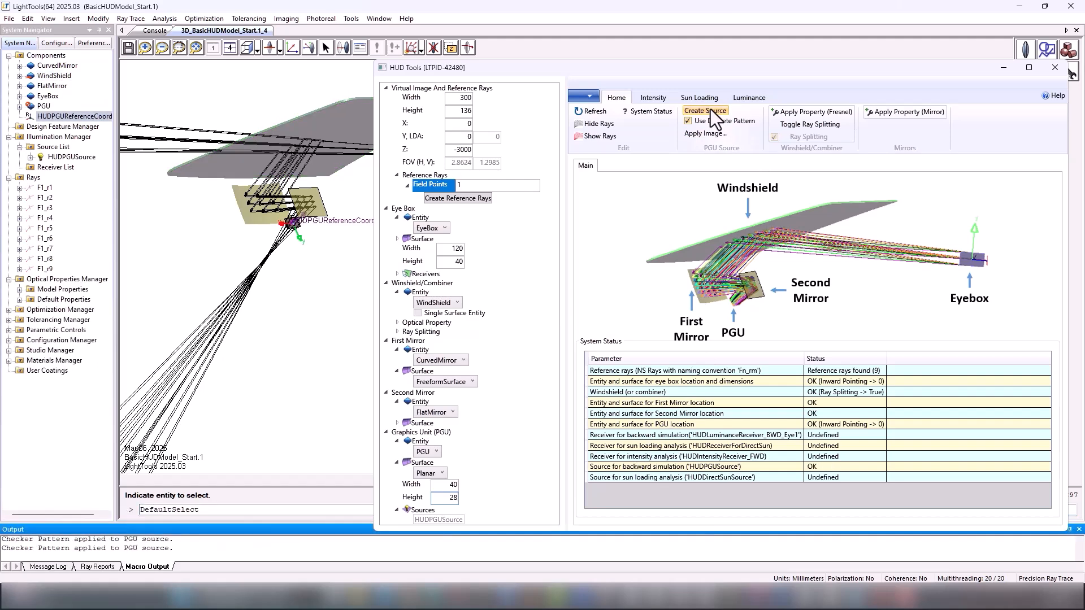